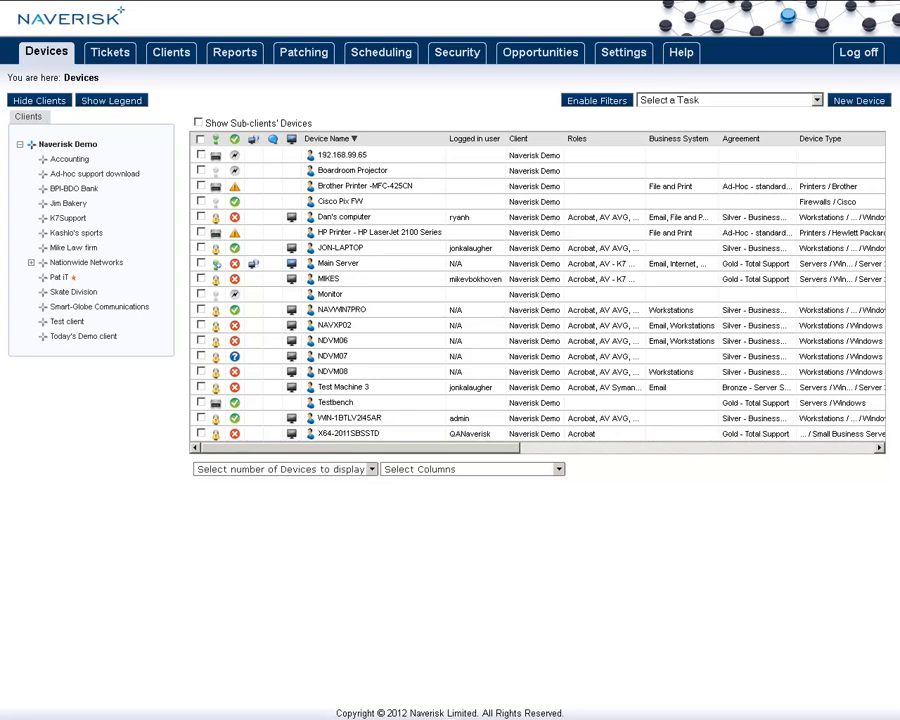
mouse_move(478, 96)
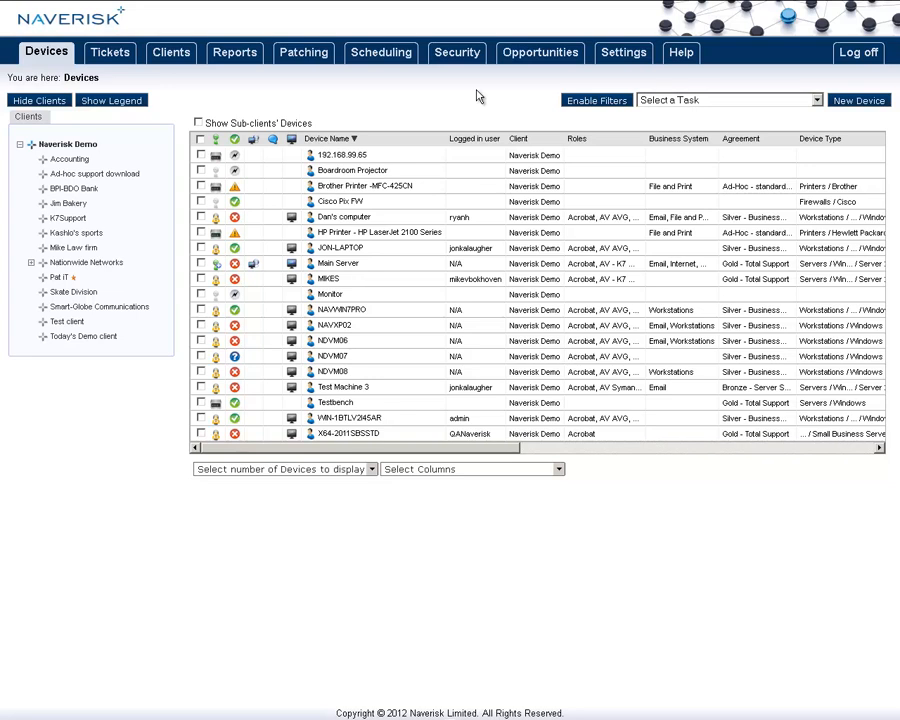
- Create the standard client 'Edison Cooling Ltd' and save its primary contact details
left_click(623, 52)
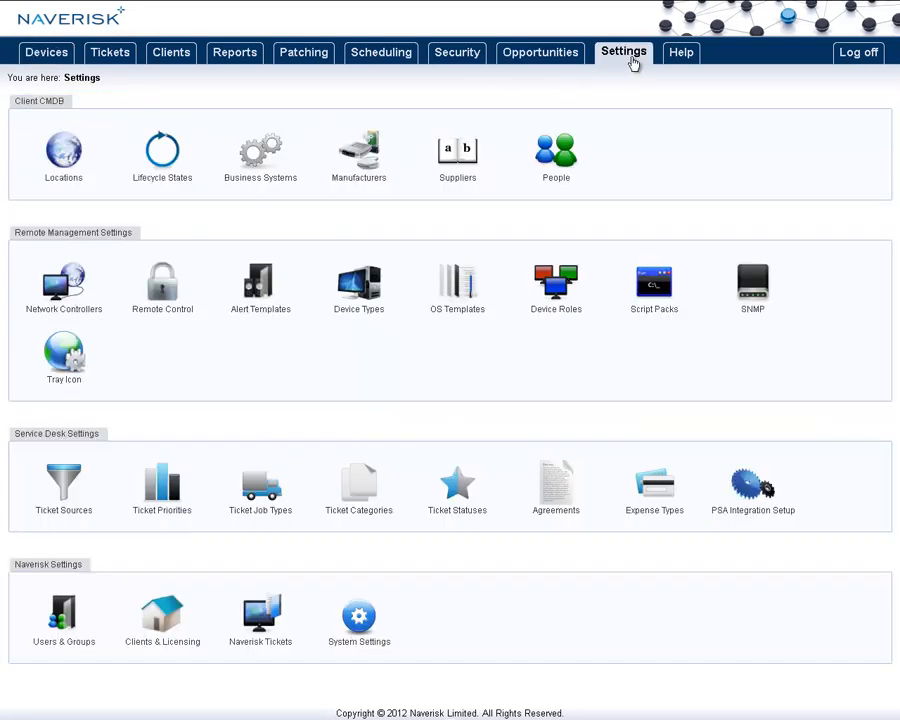
mouse_move(175, 640)
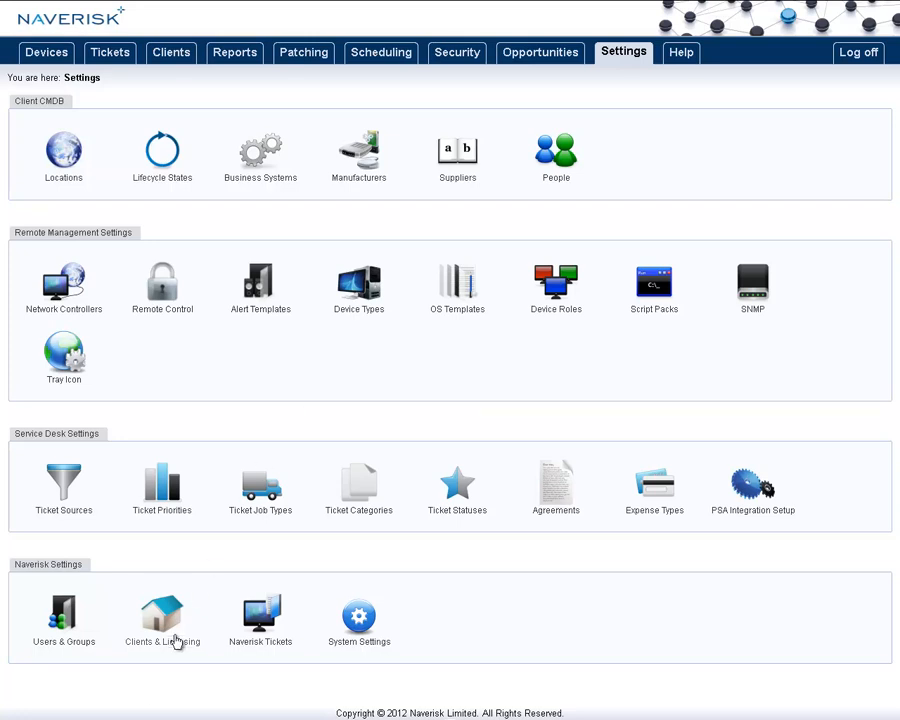
left_click(162, 615)
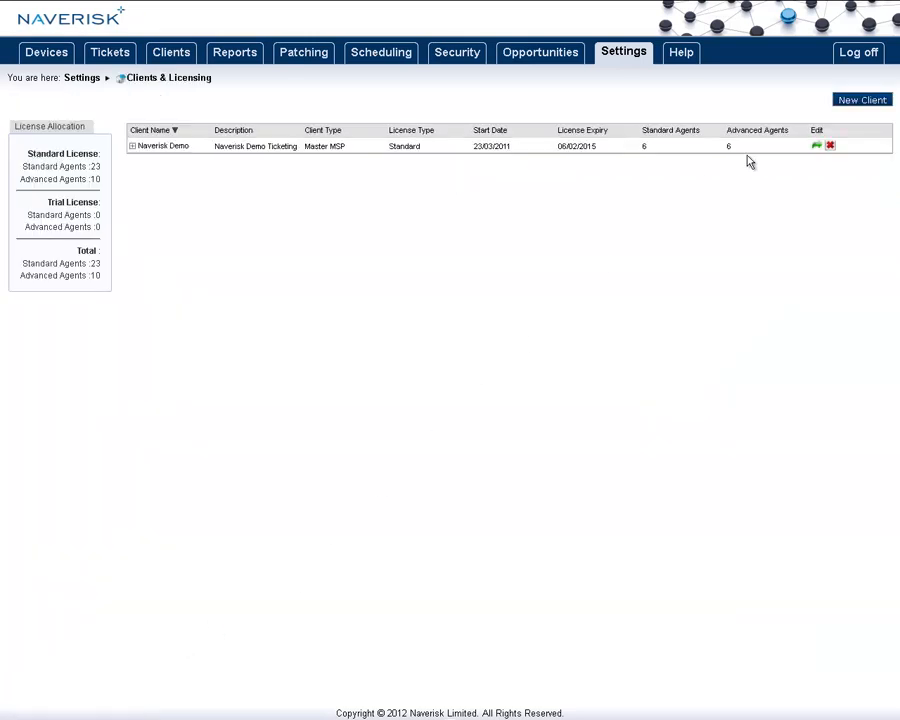
left_click(862, 99)
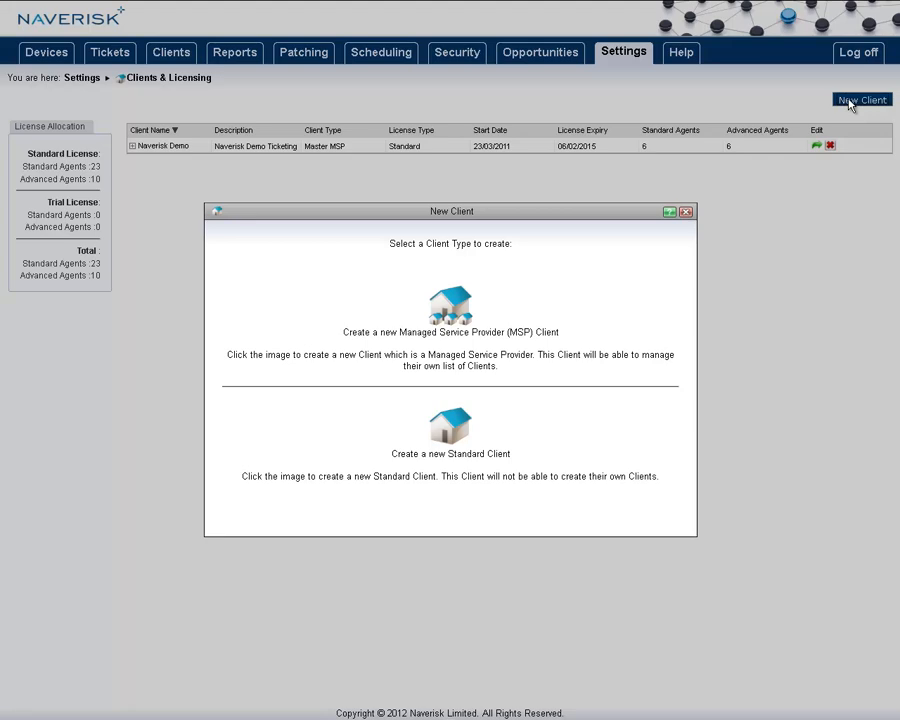
left_click(450, 425)
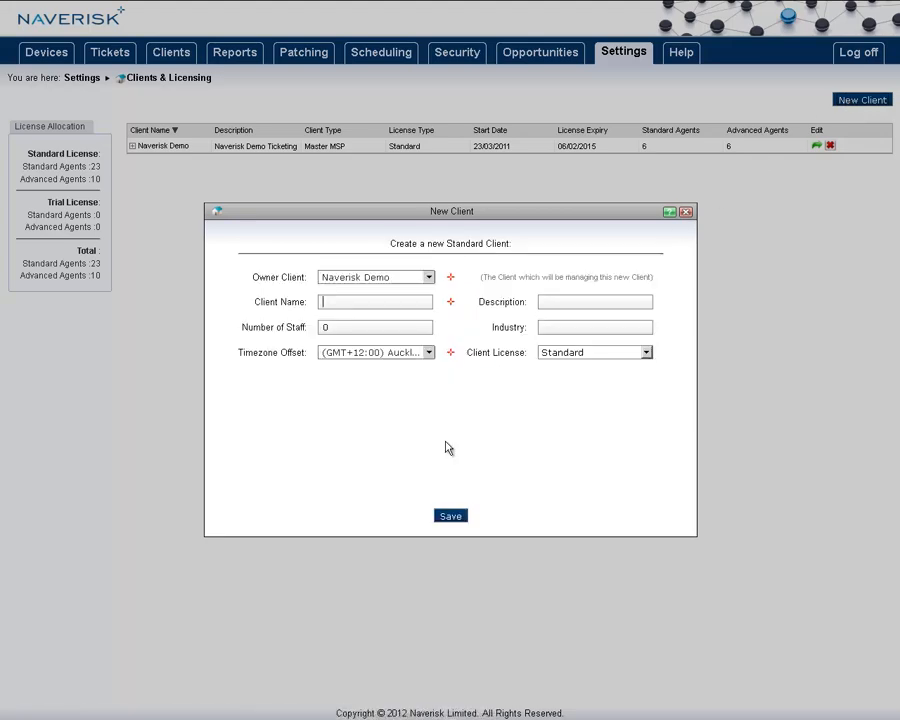
mouse_move(449, 443)
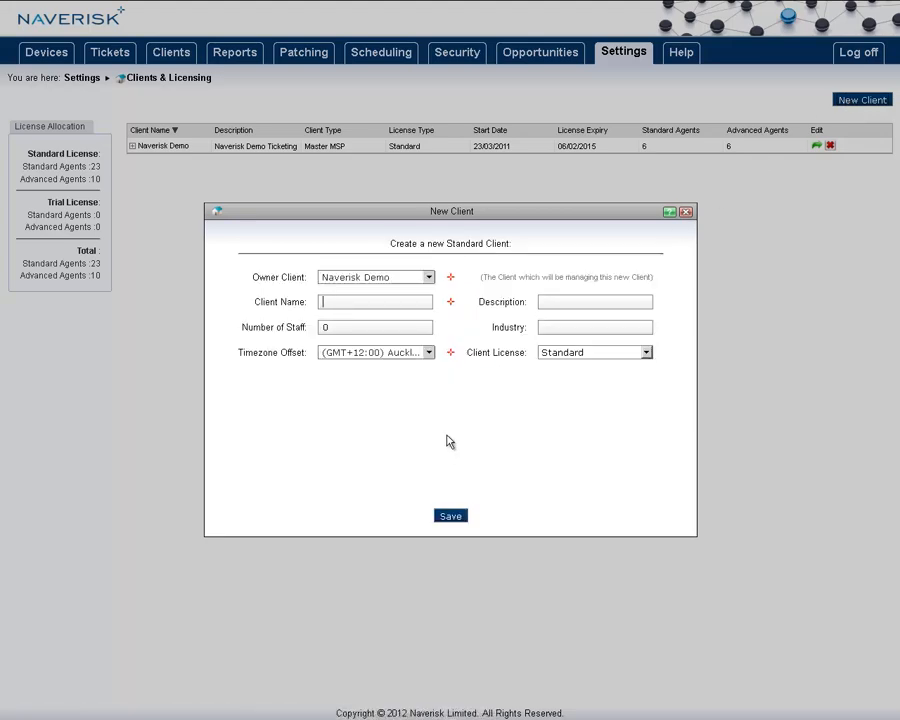
type("Edison Cooling Ltd")
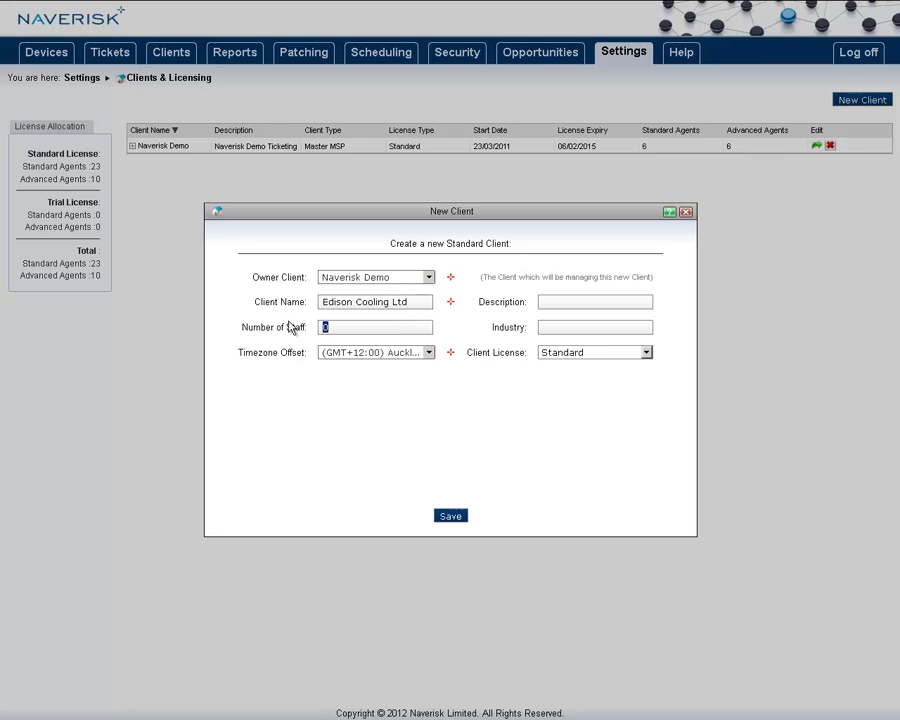
left_click(450, 515)
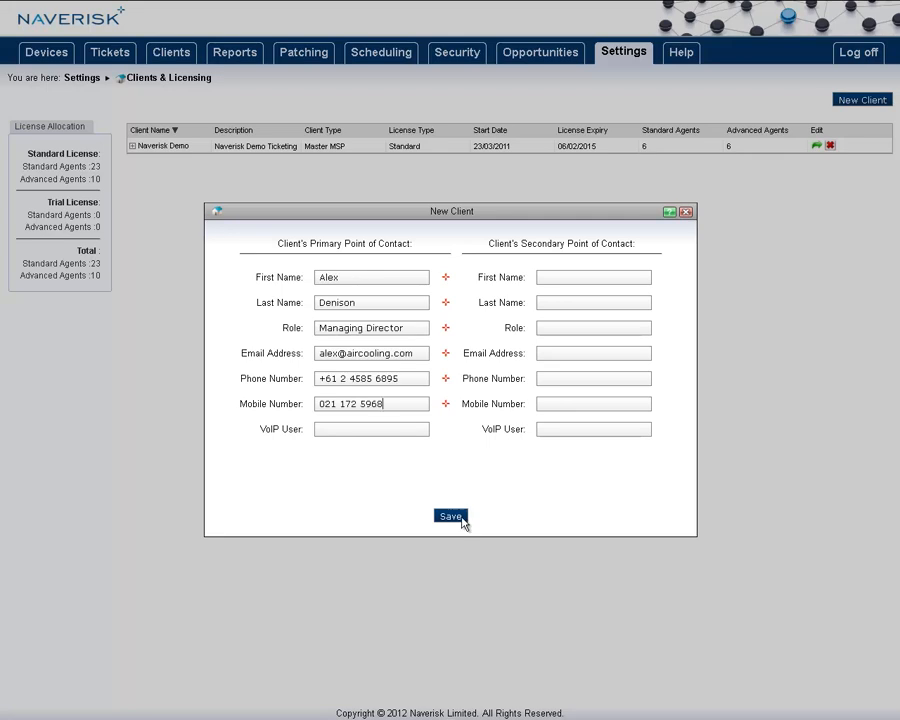
left_click(450, 517)
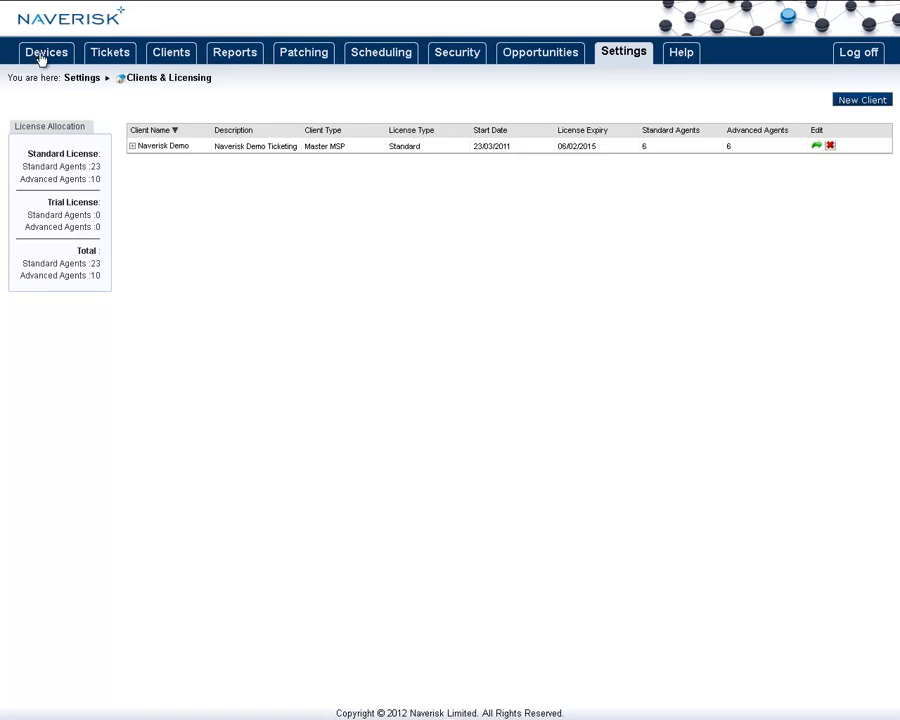
- From Edison Cooling Ltd's empty device list, download a Windows monitoring agent
left_click(46, 52)
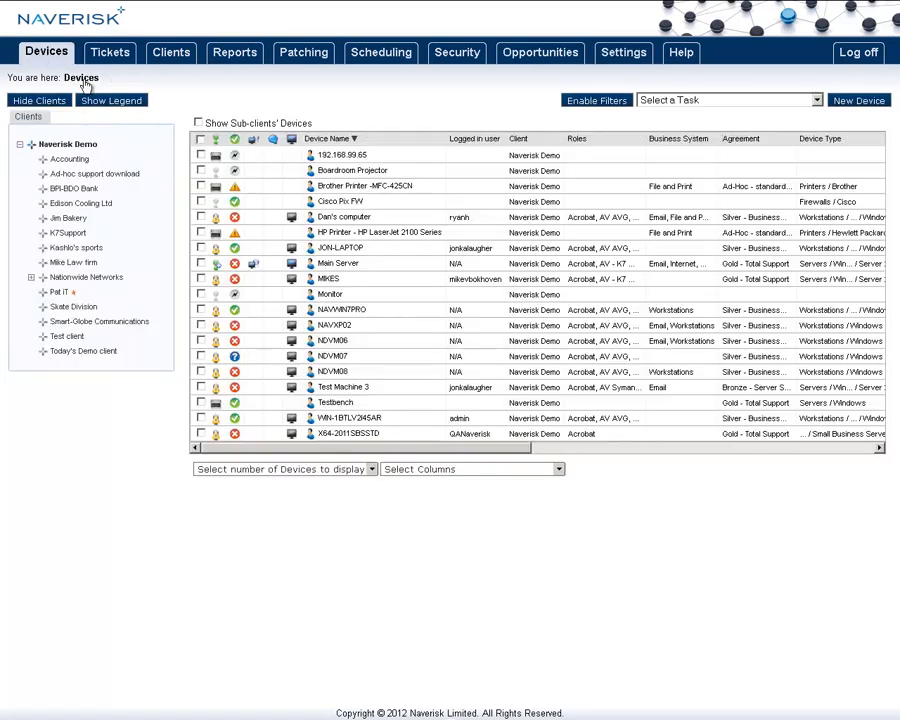
left_click(85, 203)
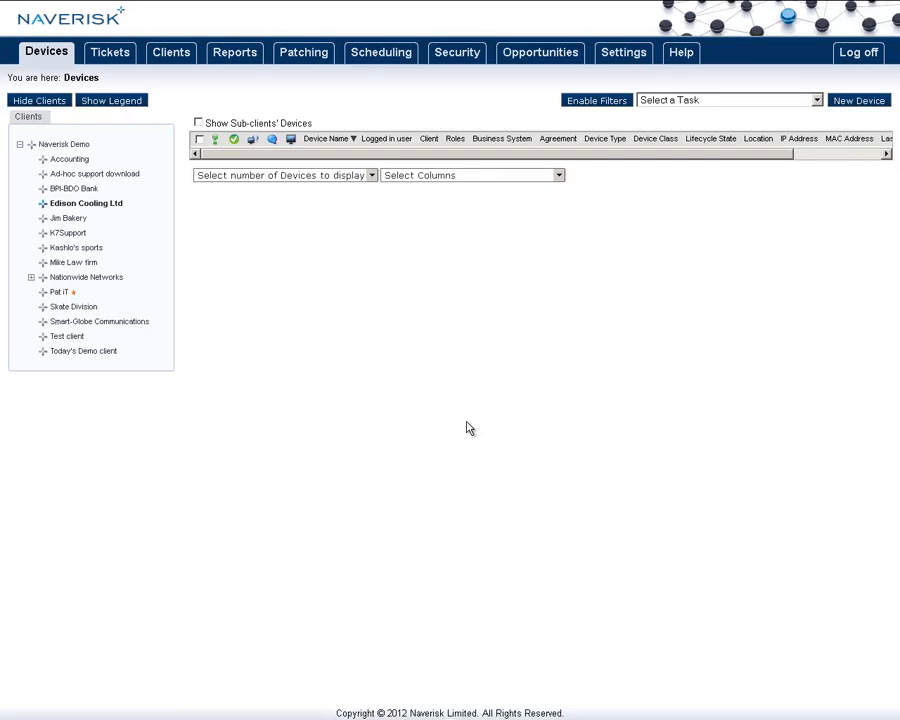
mouse_move(89, 208)
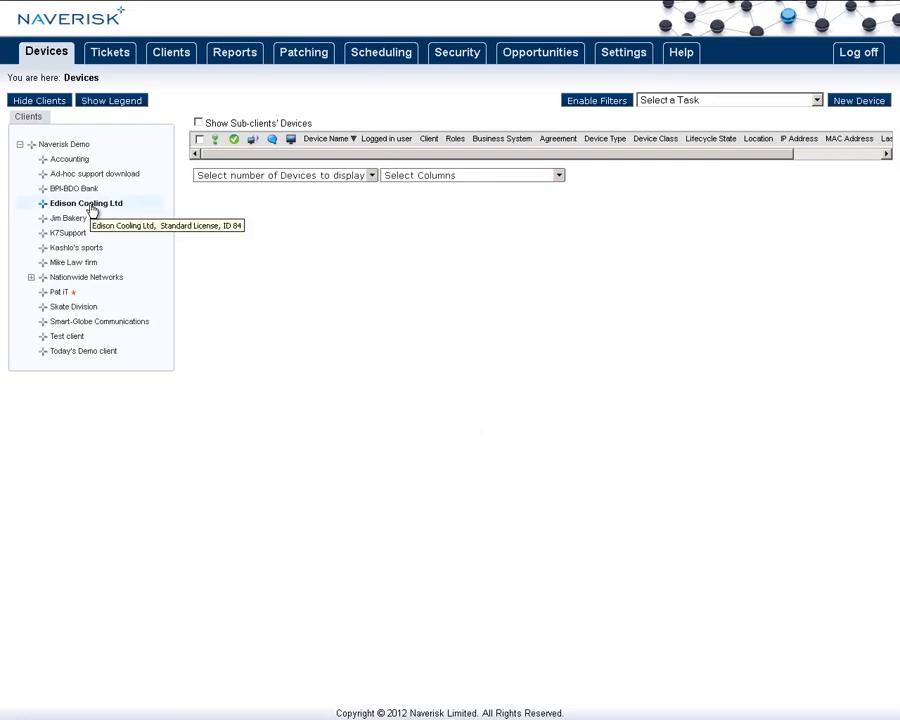
left_click(858, 100)
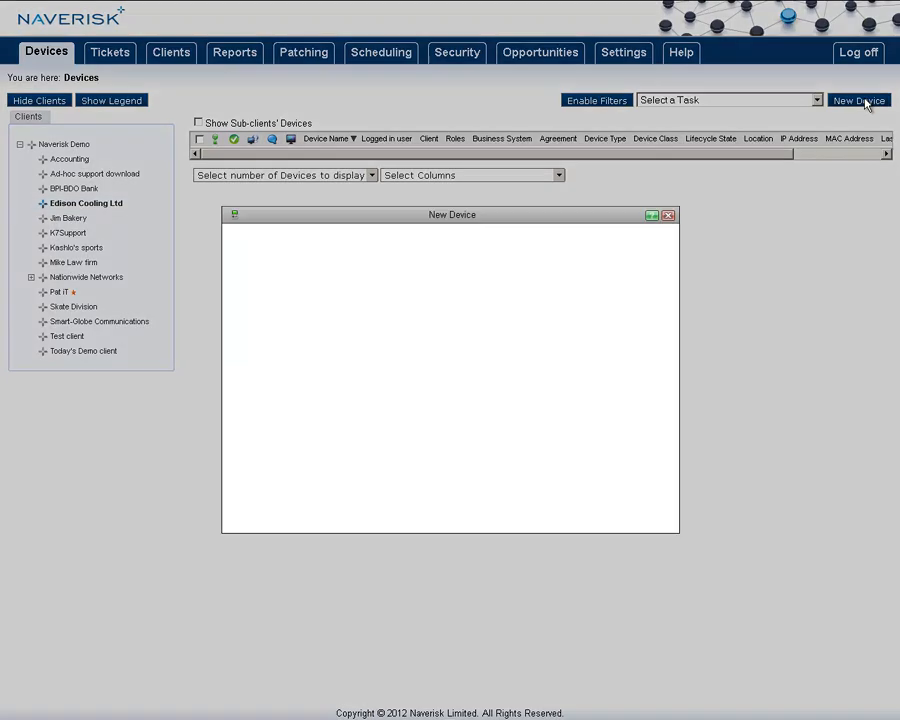
left_click(858, 100)
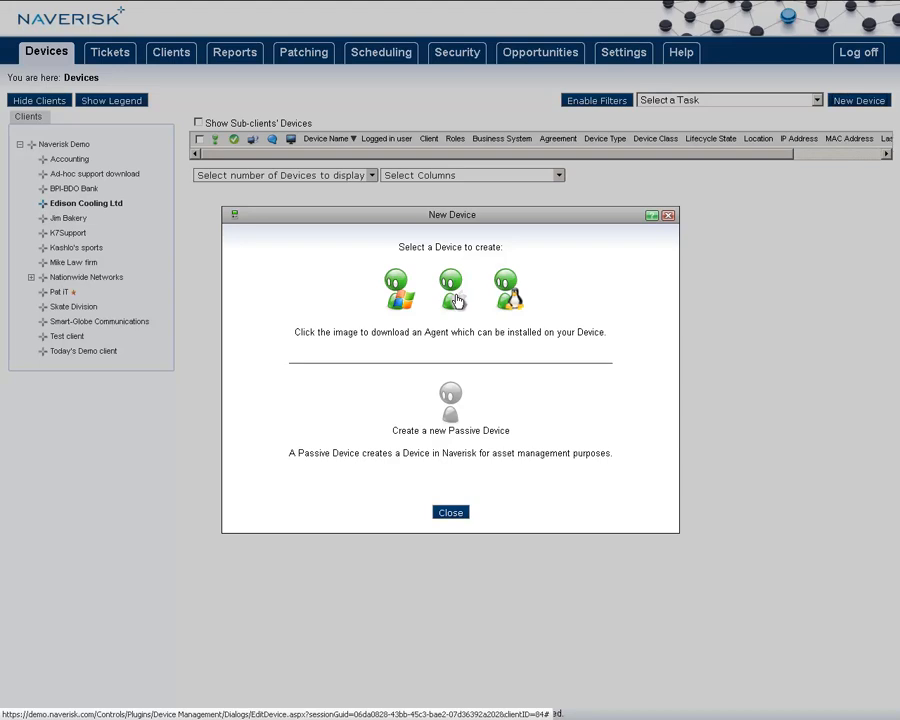
mouse_move(398, 287)
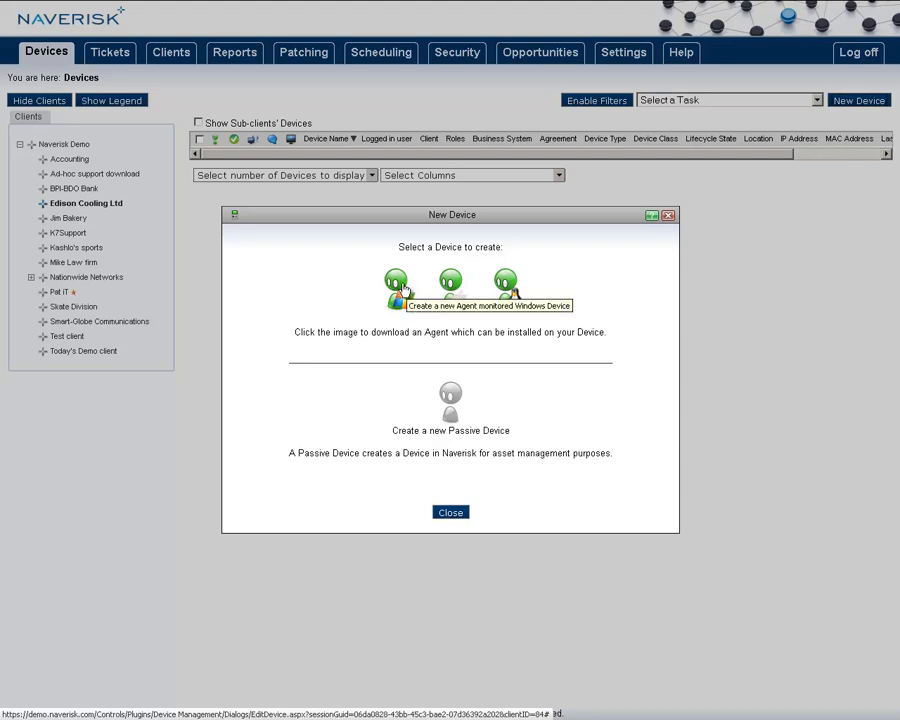
left_click(395, 283)
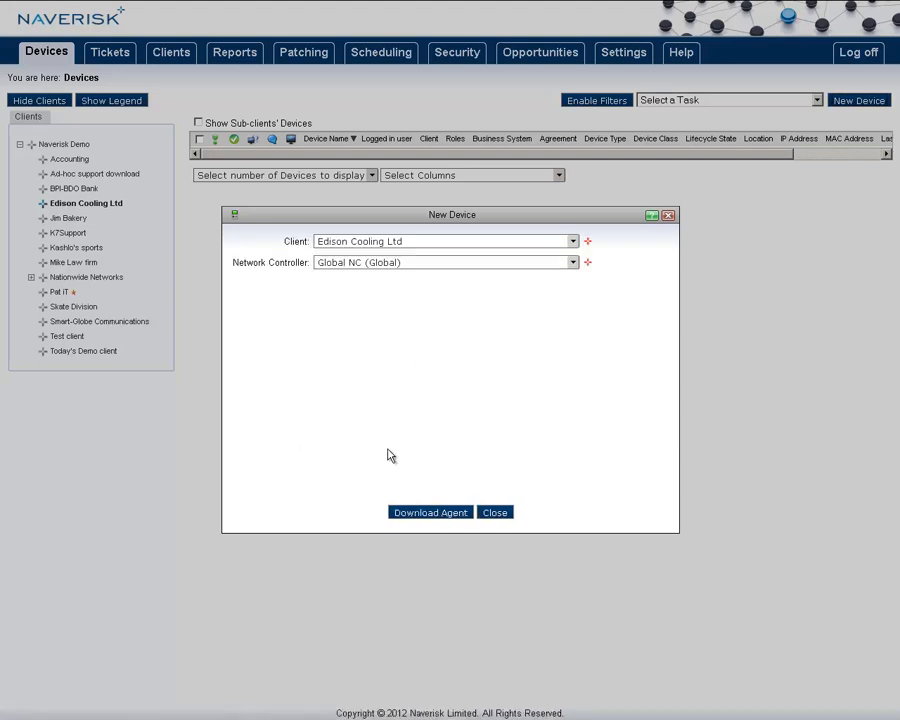
left_click(494, 512)
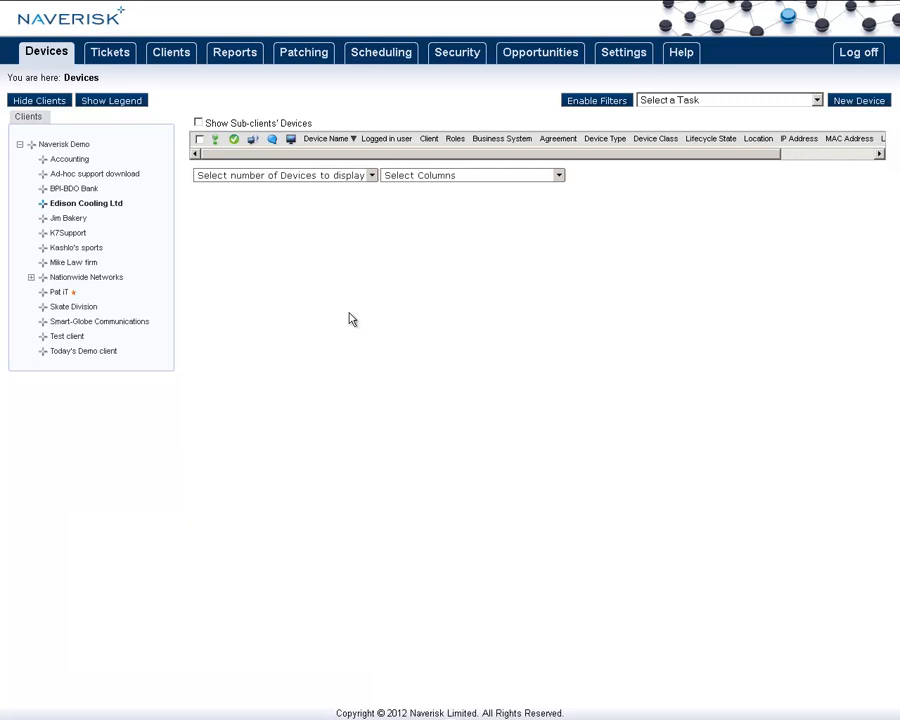
- Search the Naverisk User Forum topics for 'deplo' and open the Deploying Agent tip
left_click(681, 52)
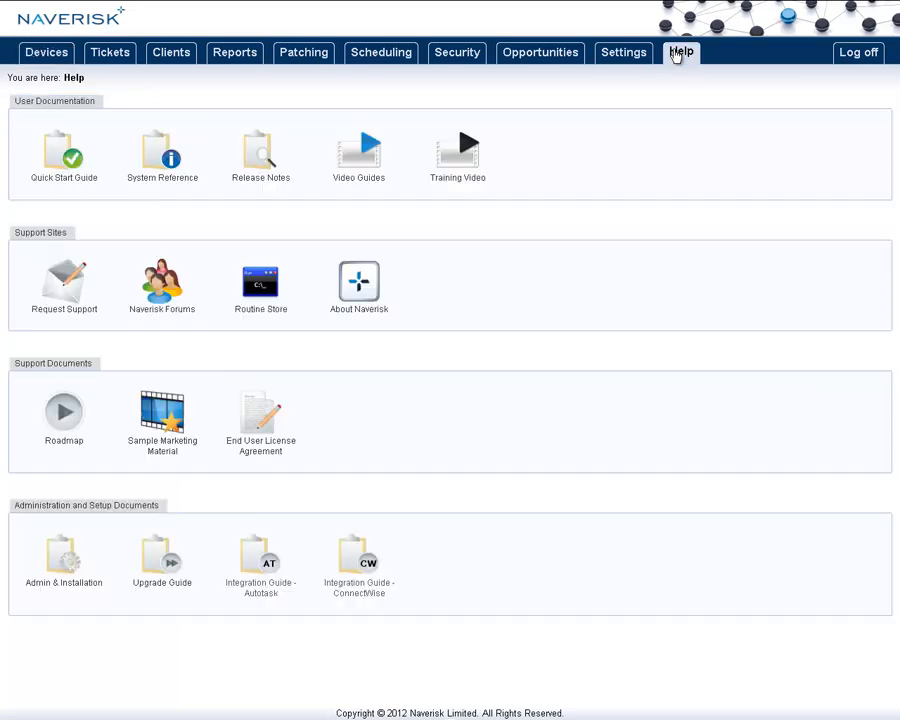
left_click(162, 280)
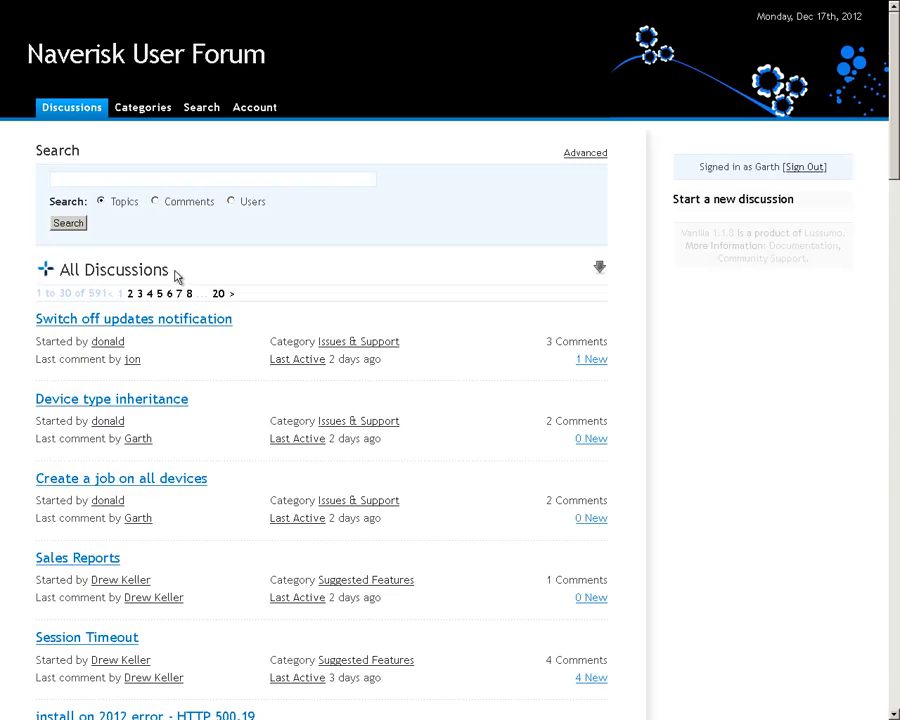
type("deplo")
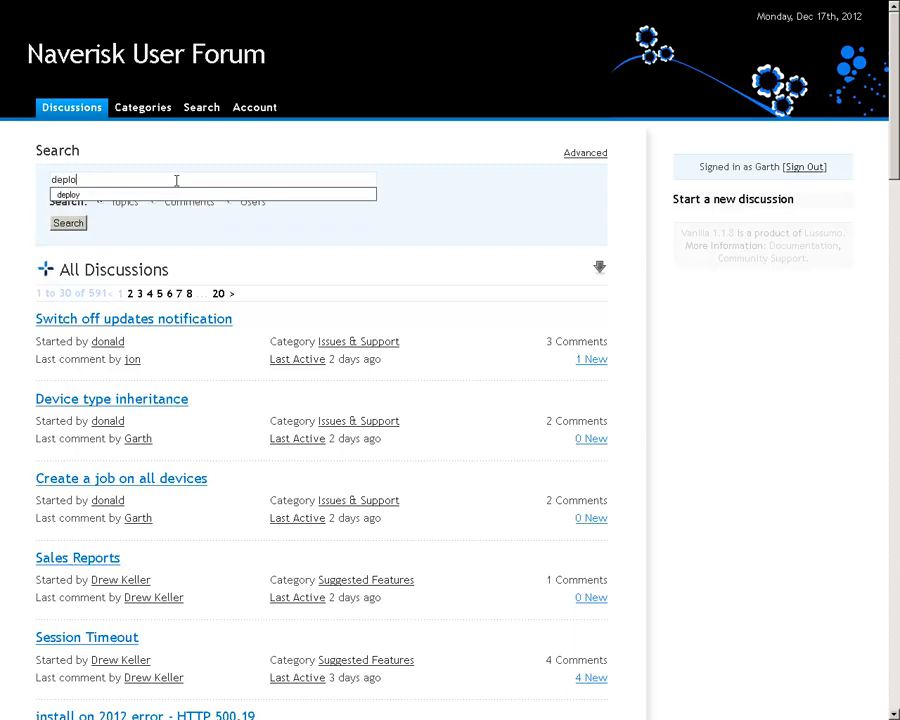
left_click(68, 223)
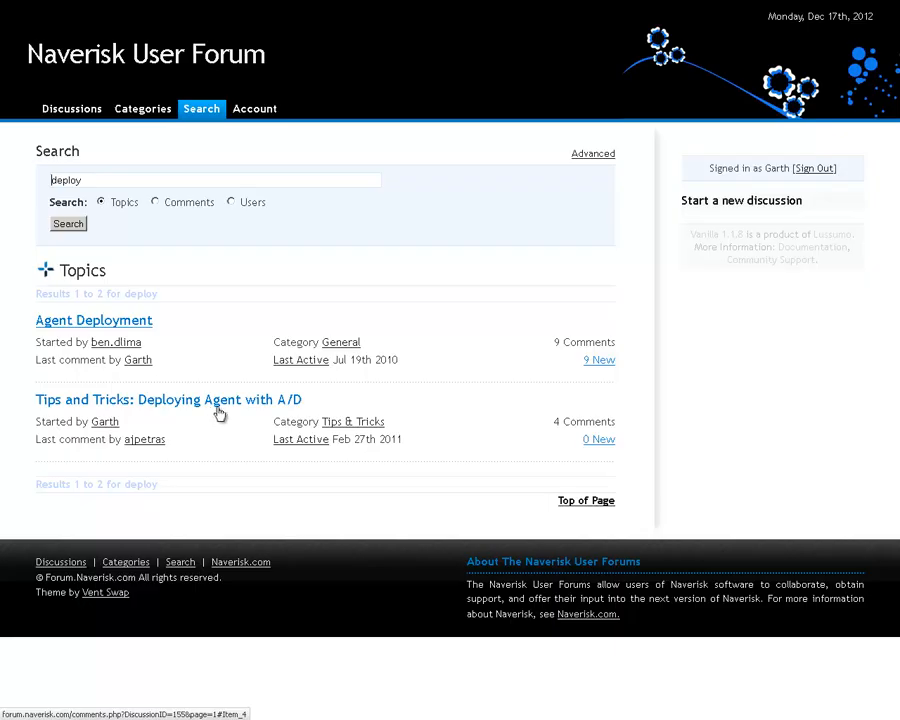
left_click(168, 399)
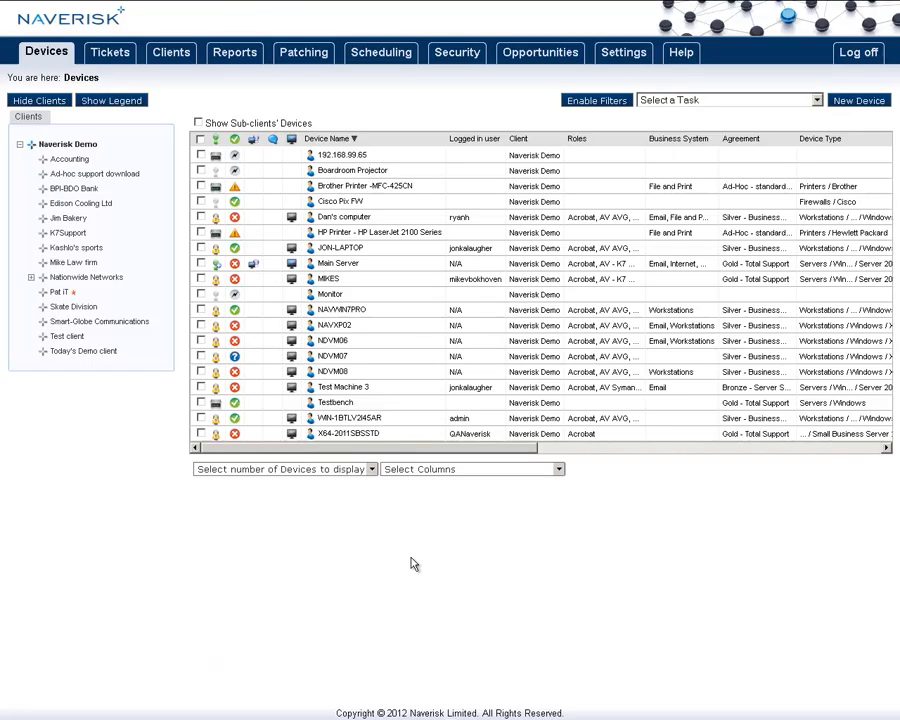
left_click(201, 248)
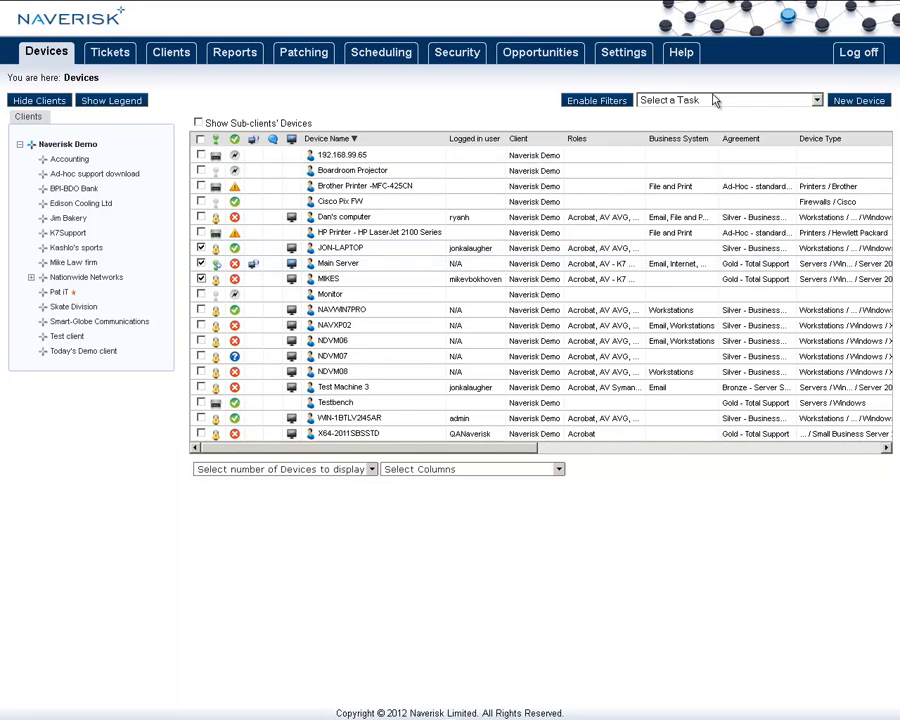
left_click(728, 99)
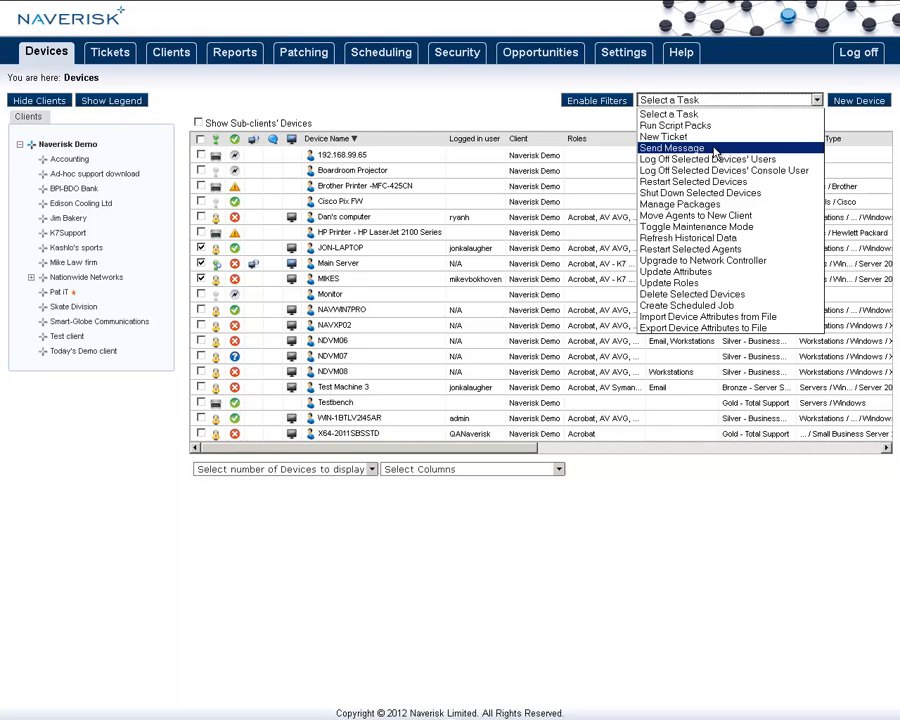
mouse_move(725, 170)
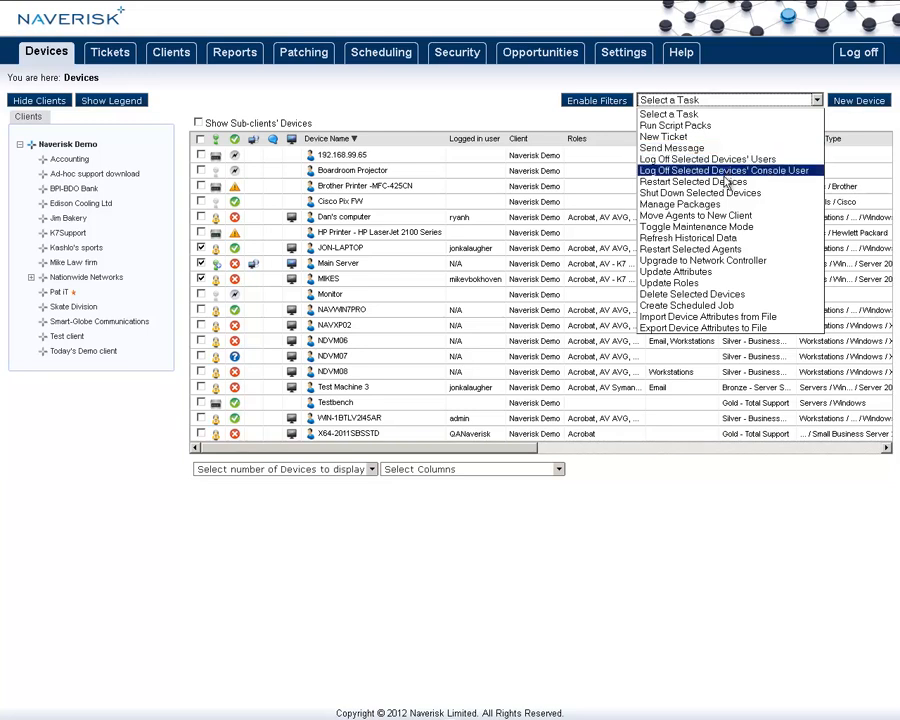
mouse_move(700, 192)
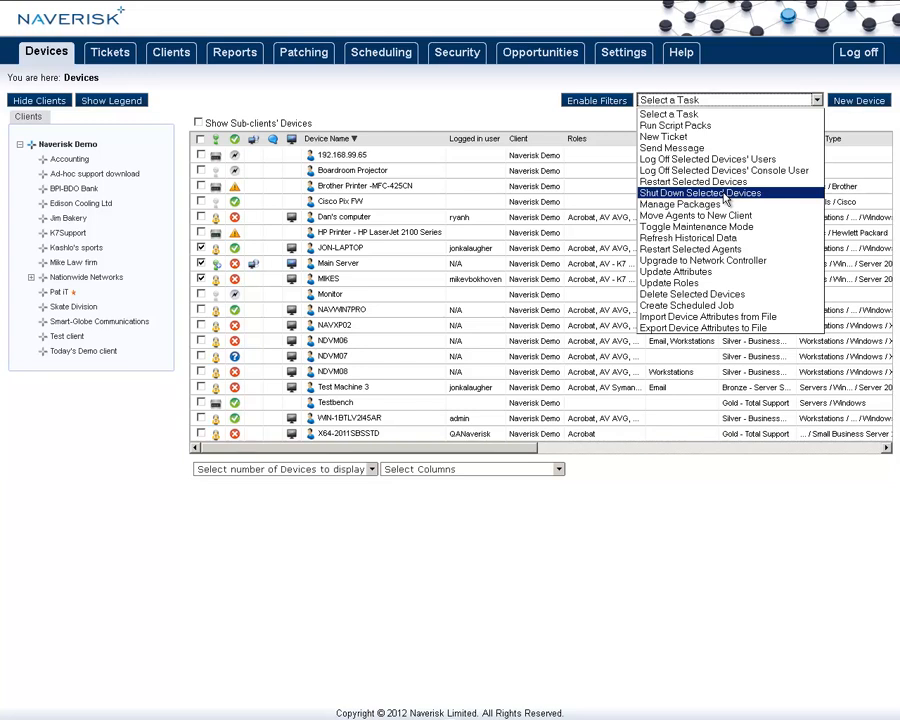
mouse_move(710, 248)
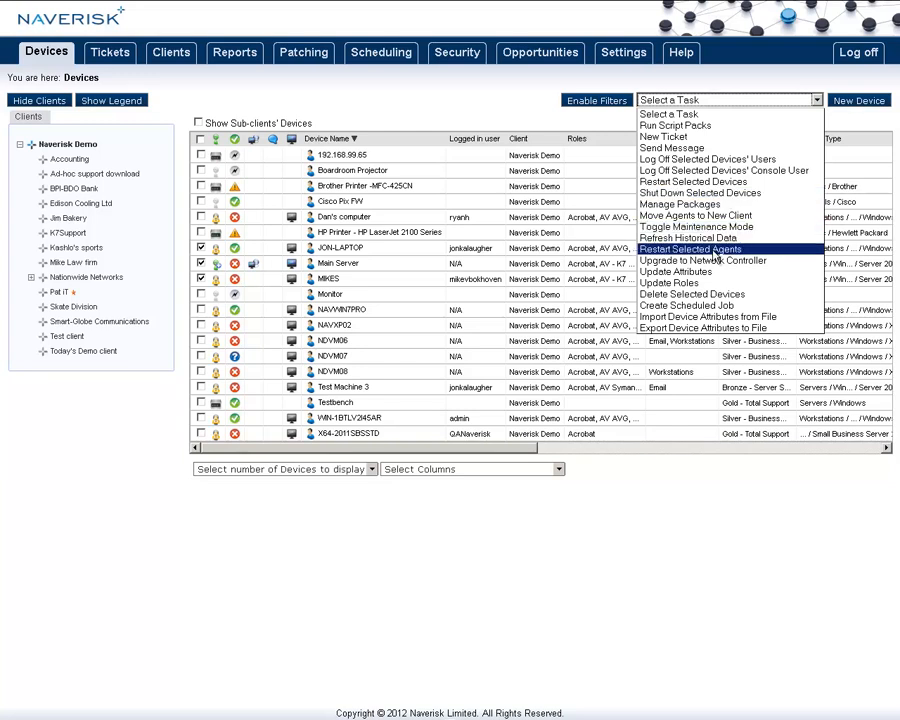
mouse_move(690, 271)
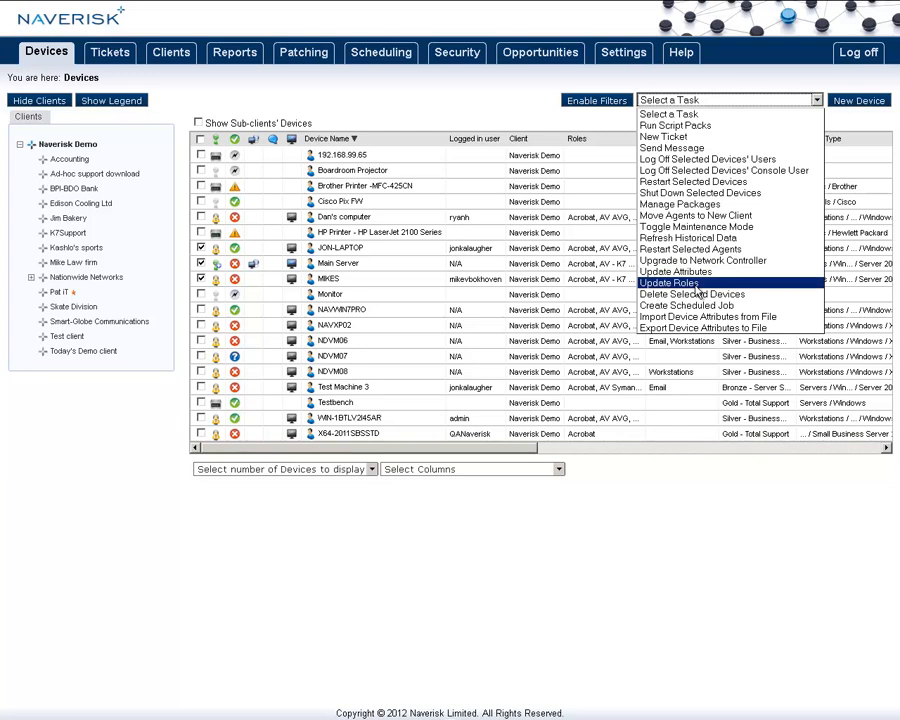
mouse_move(686, 305)
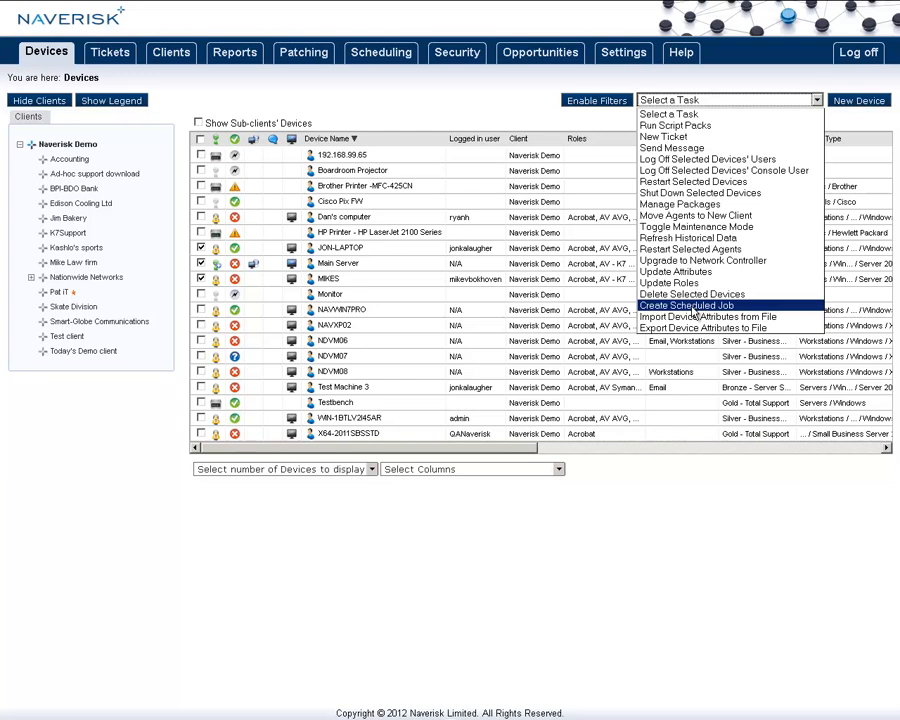
mouse_move(712, 316)
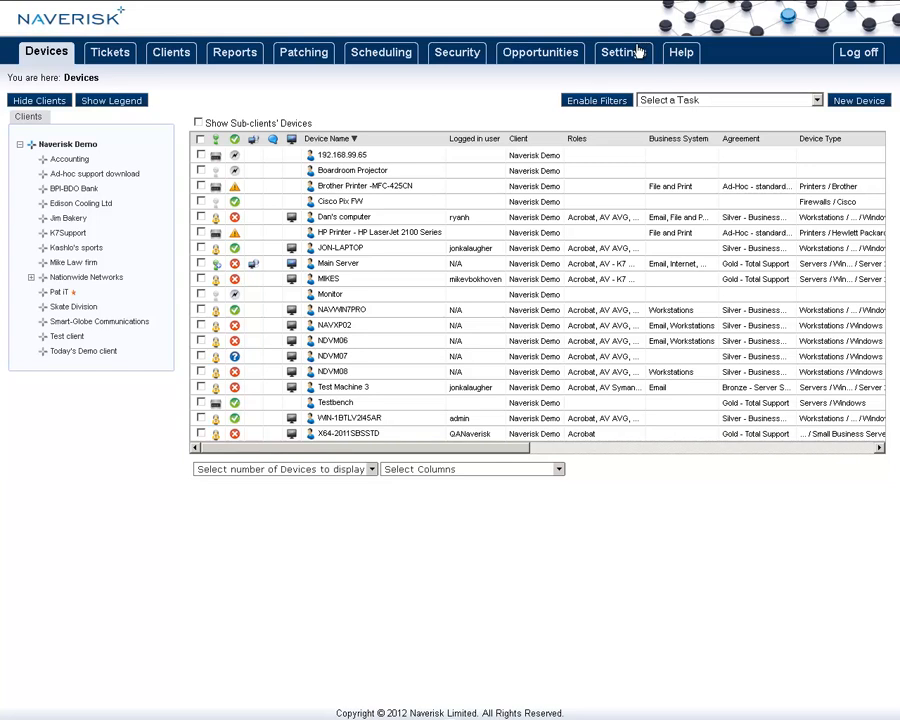
- Open Naverisk Demo's client details and scroll down to its email settings
left_click(623, 52)
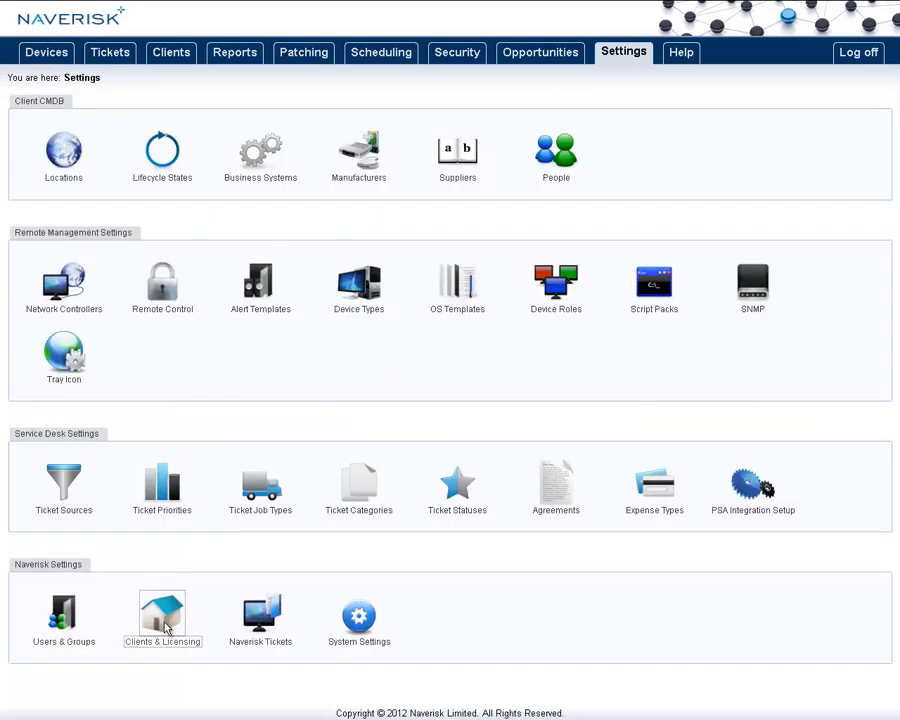
left_click(162, 615)
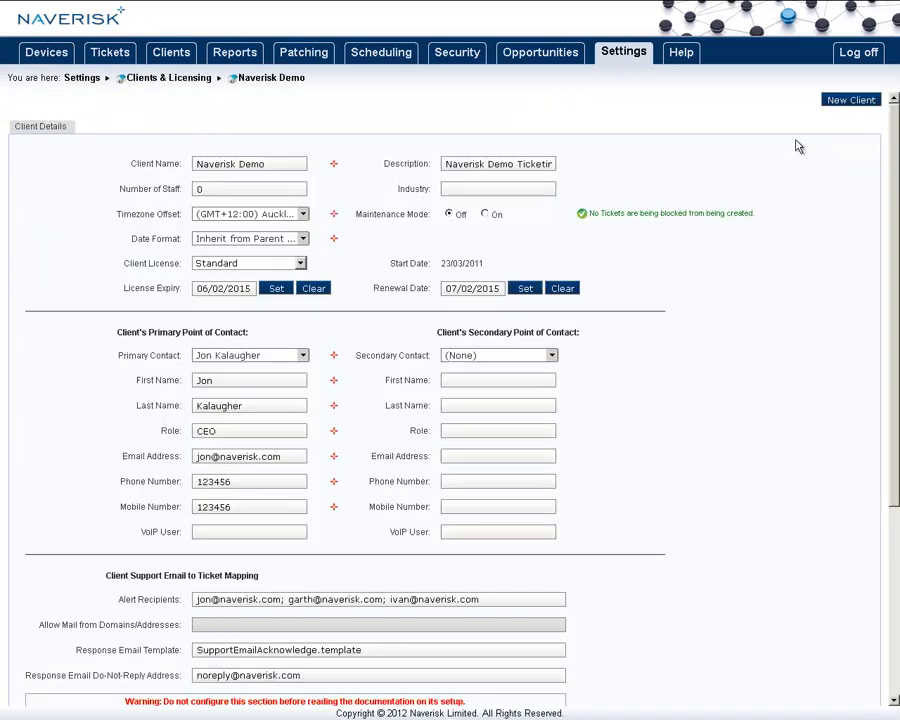
scroll("down", 3)
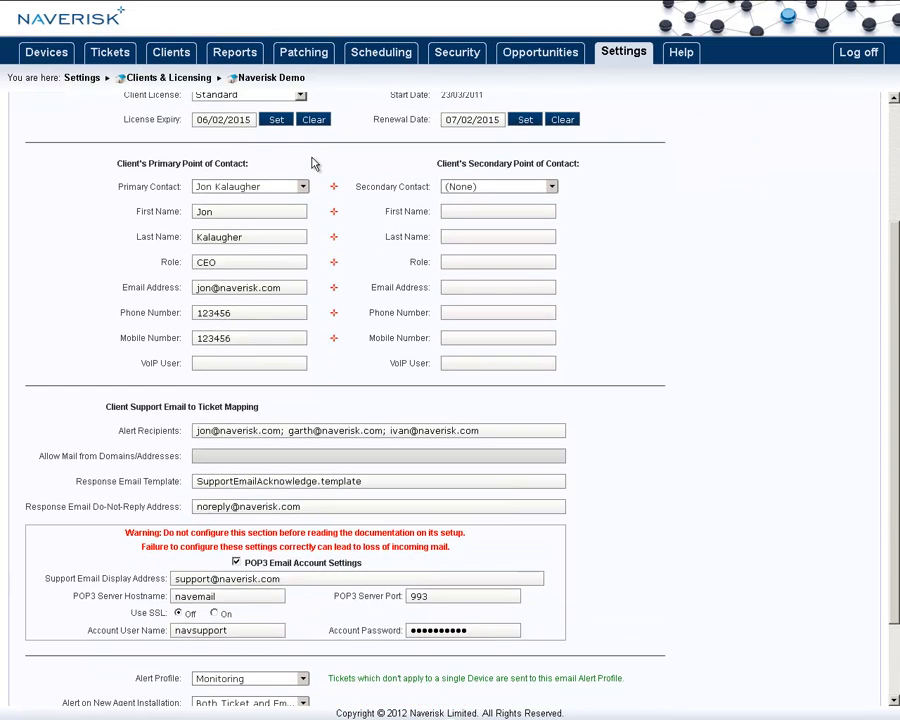
scroll("down", 3)
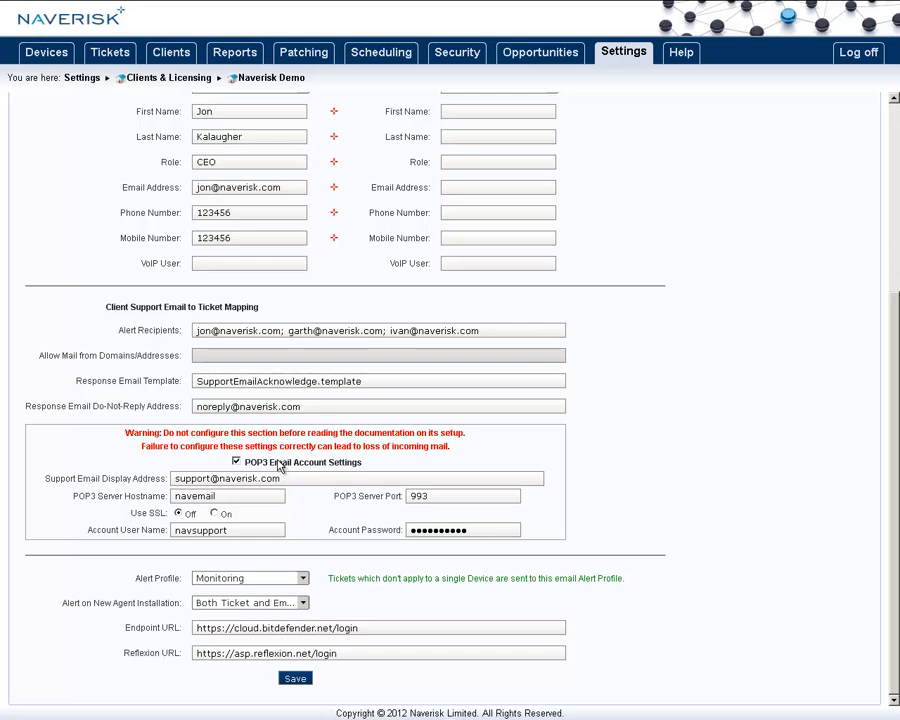
left_click(227, 478)
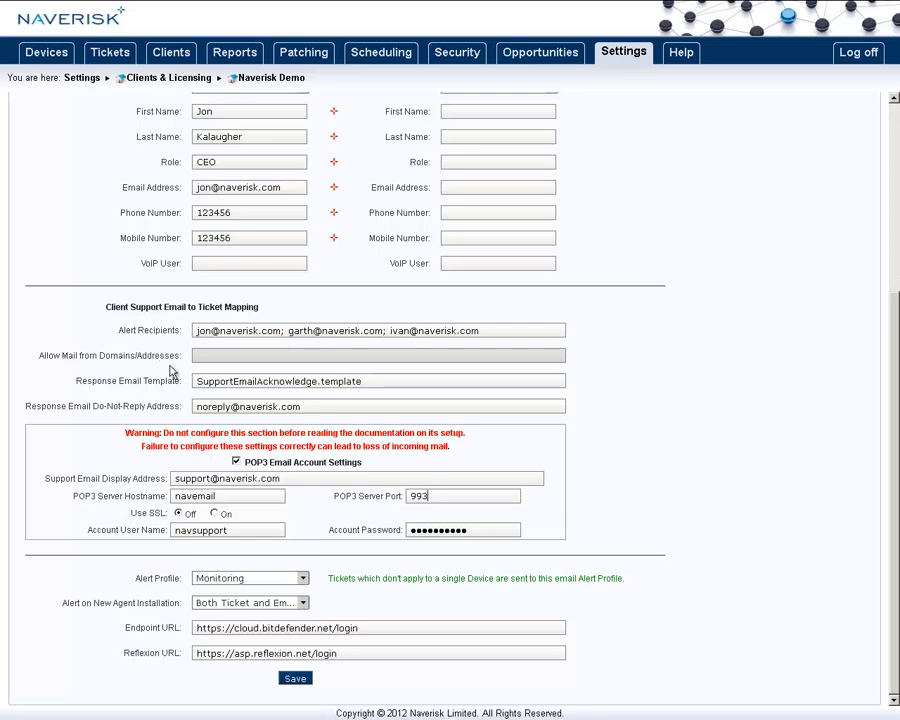
- Inspect the response email template name and do-not-reply address, then return to the client list
double_click(240, 381)
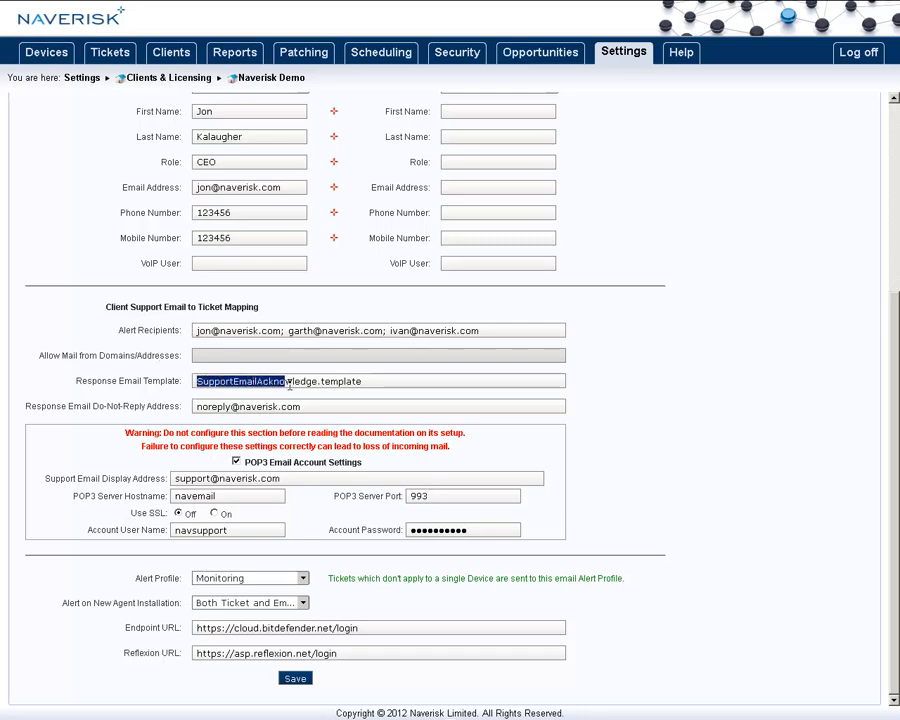
triple_click(279, 381)
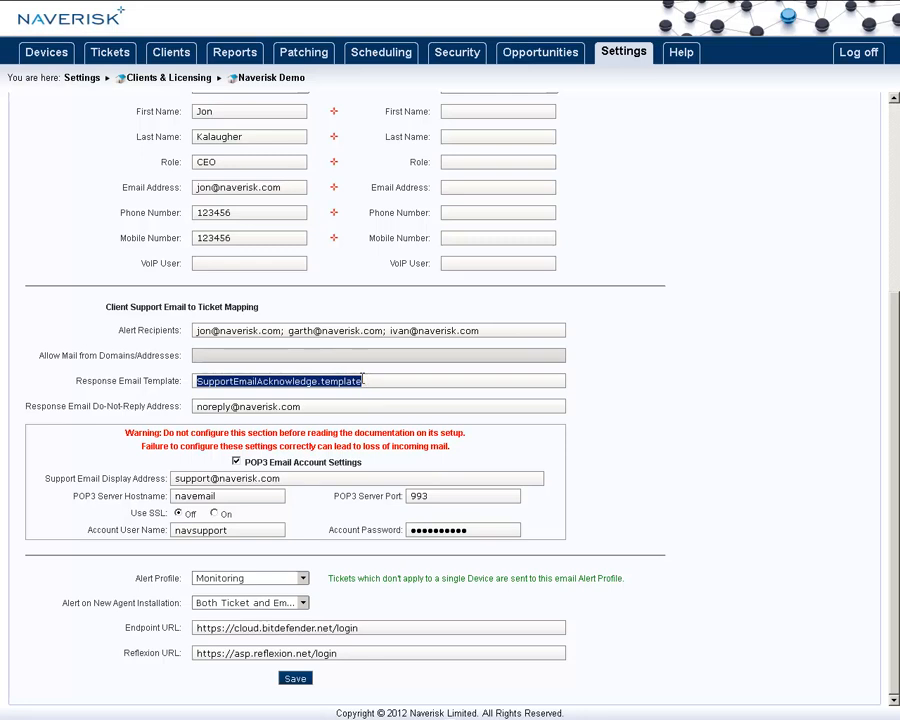
left_click(280, 381)
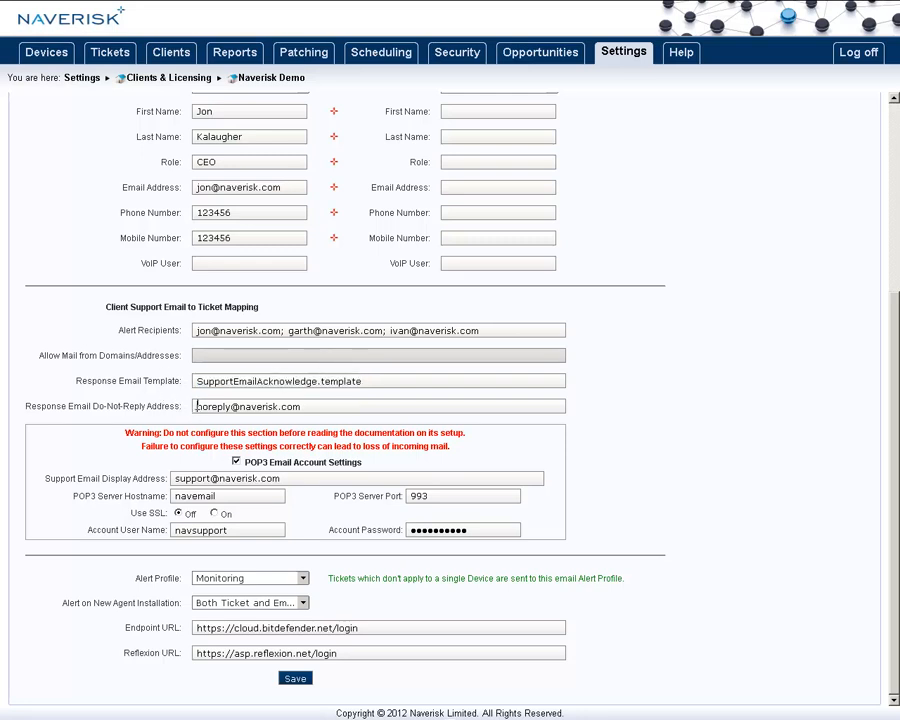
double_click(210, 406)
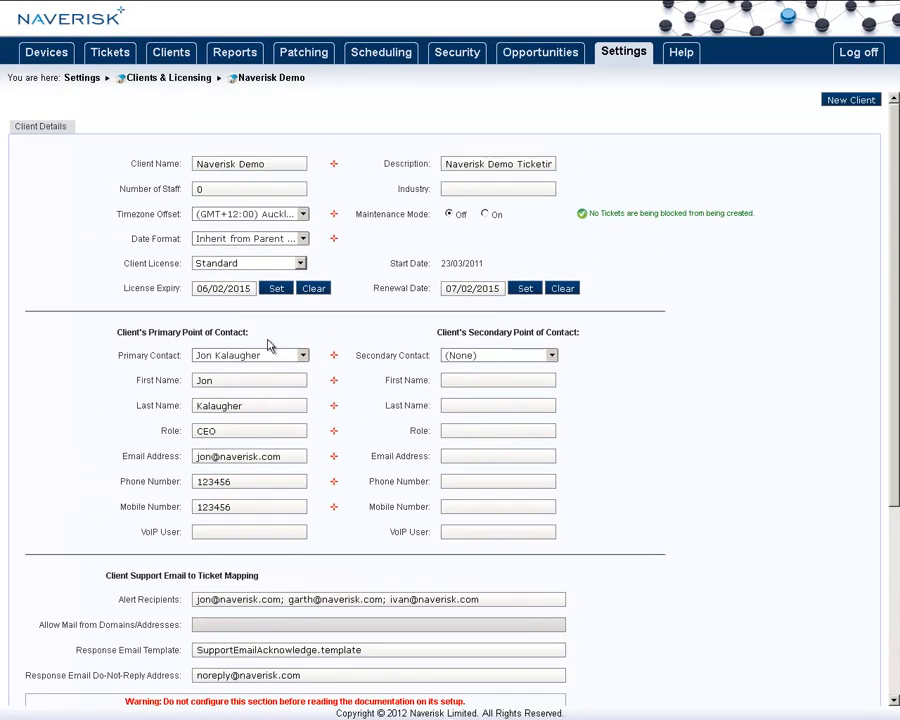
left_click(168, 78)
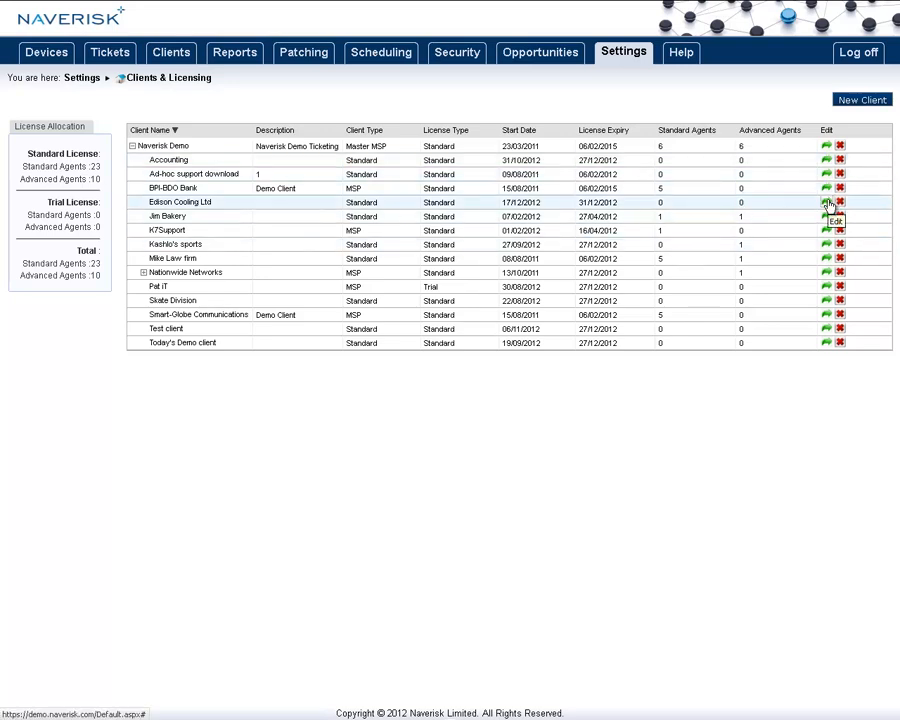
- Edit Edison Cooling Ltd and enter aircooling.com as an allowed mail domain
left_click(829, 202)
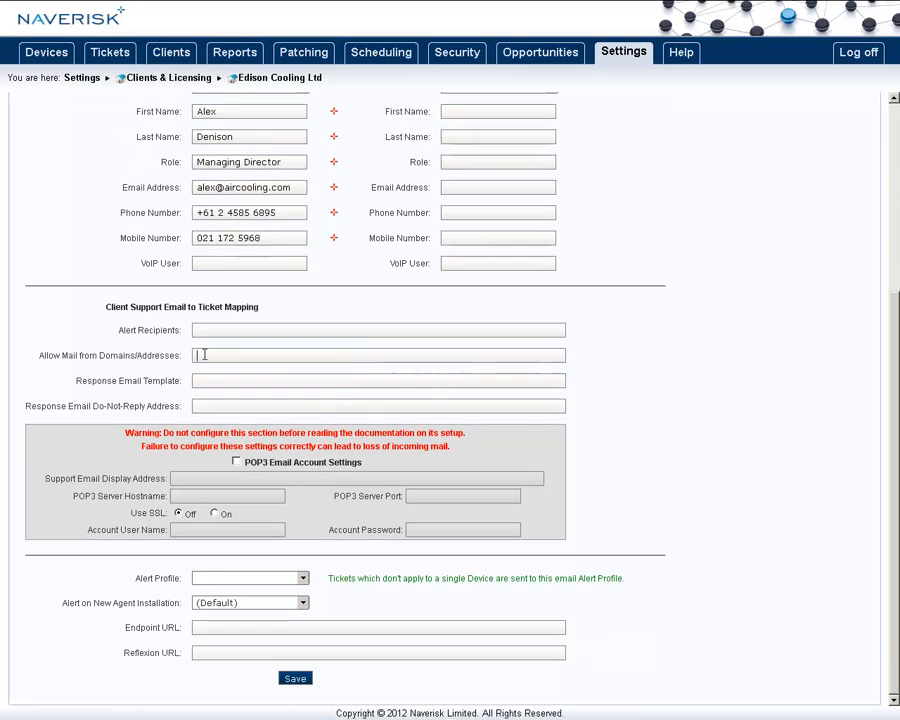
type("aircooling.com")
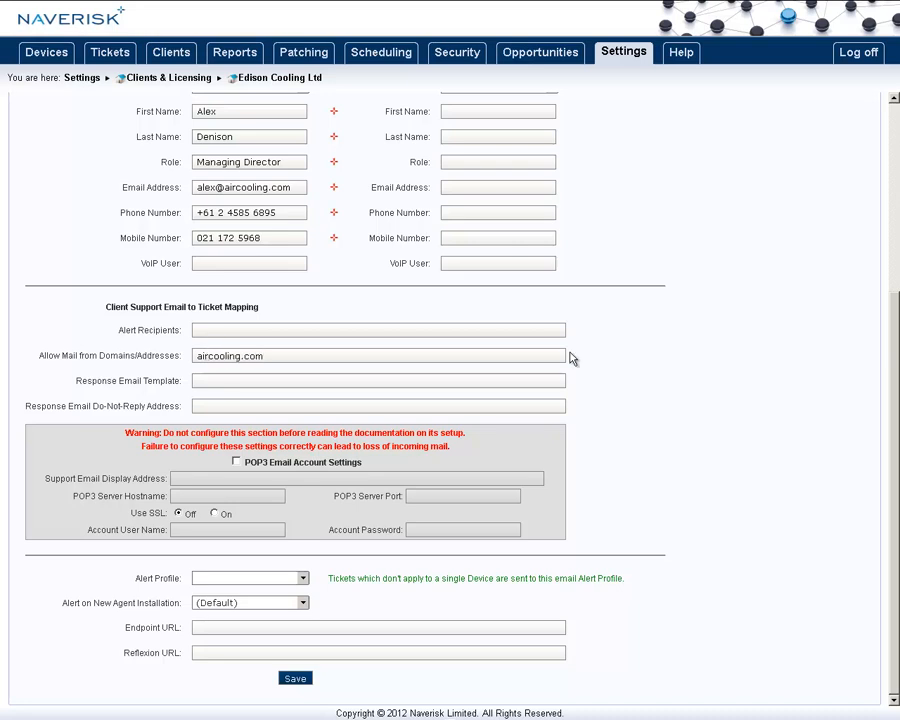
mouse_move(595, 358)
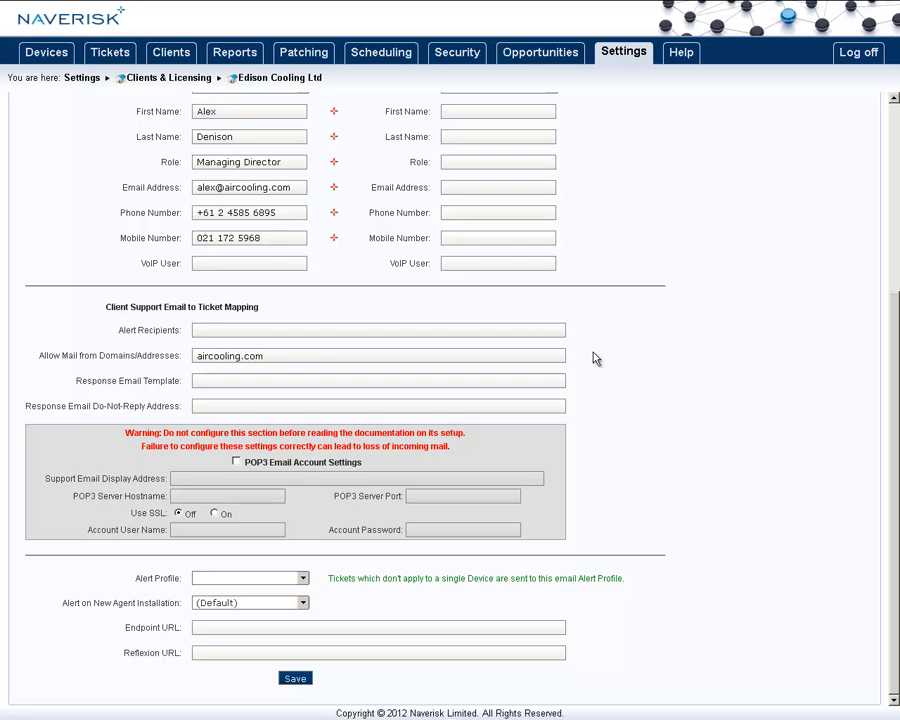
mouse_move(200, 511)
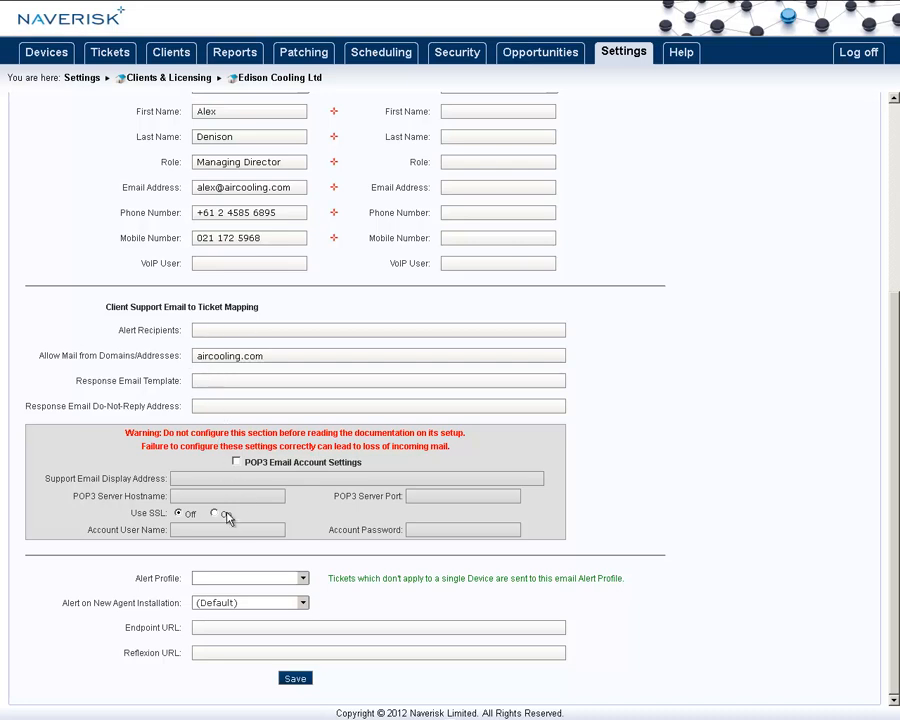
- Save a passive device 'Backroom Printer', an HP printer at 192.168.1.25
left_click(46, 52)
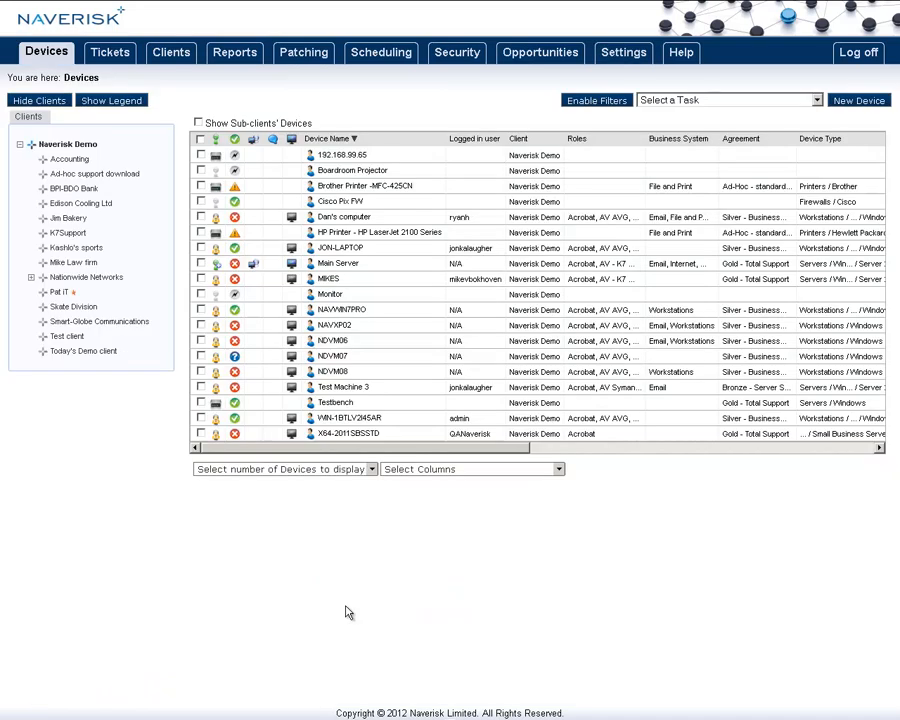
mouse_move(870, 112)
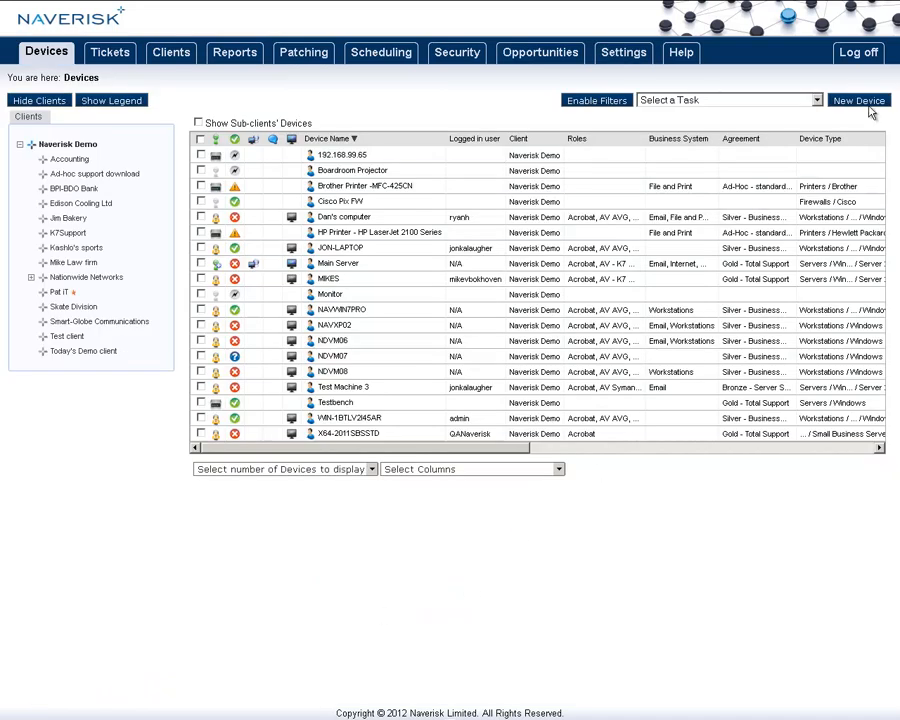
left_click(858, 100)
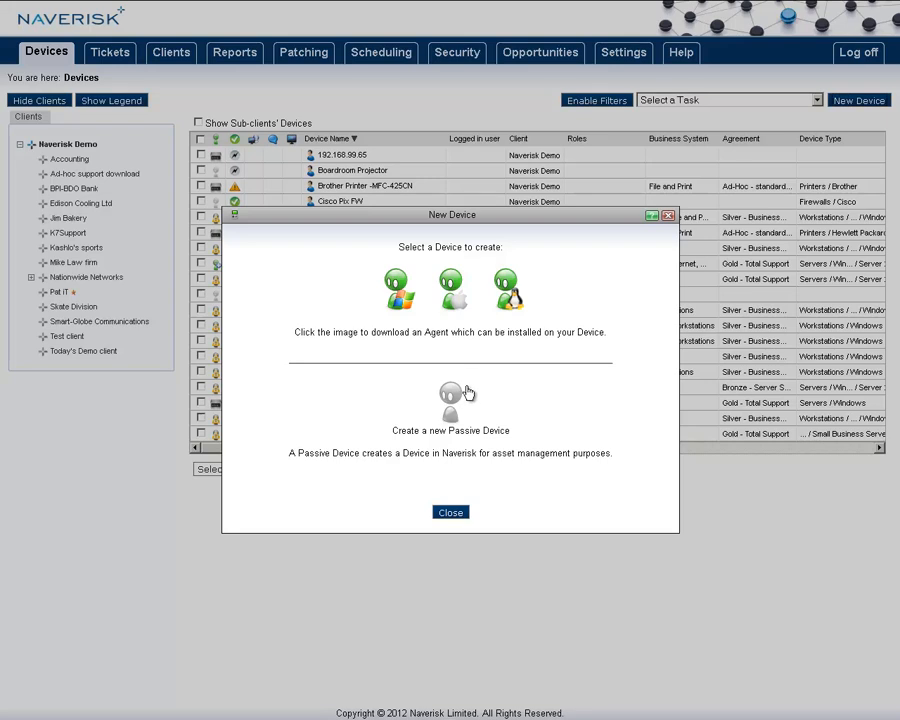
mouse_move(532, 417)
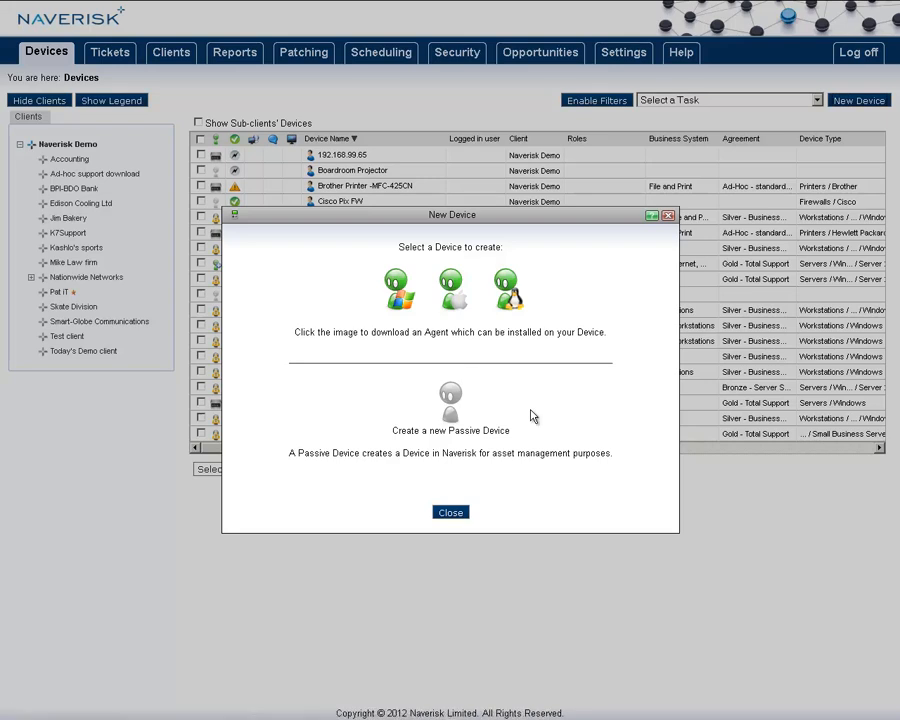
left_click(450, 405)
type("HPLJ-89C")
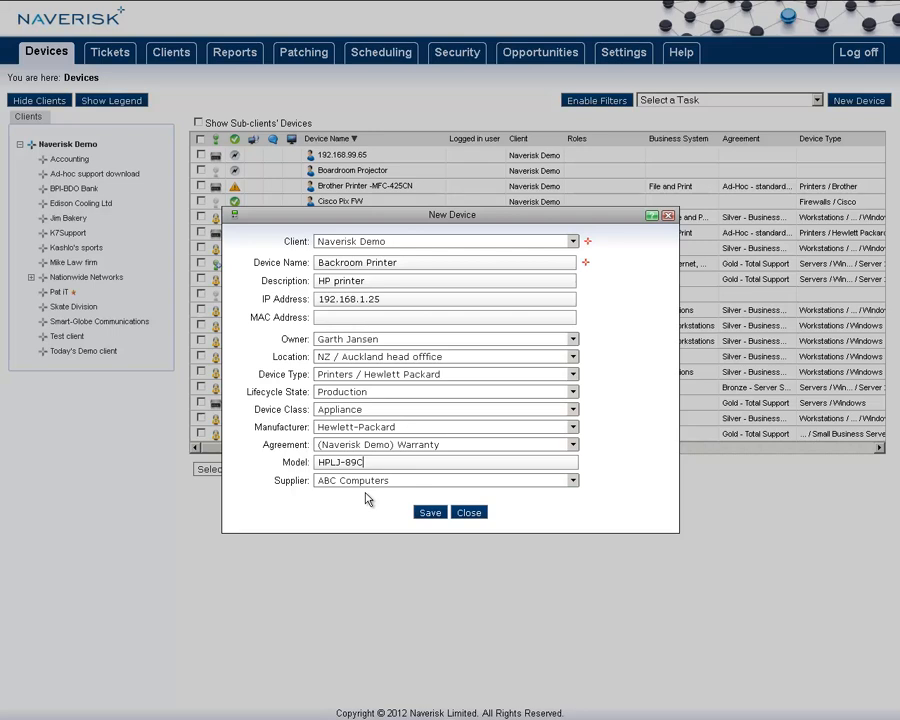
left_click(430, 512)
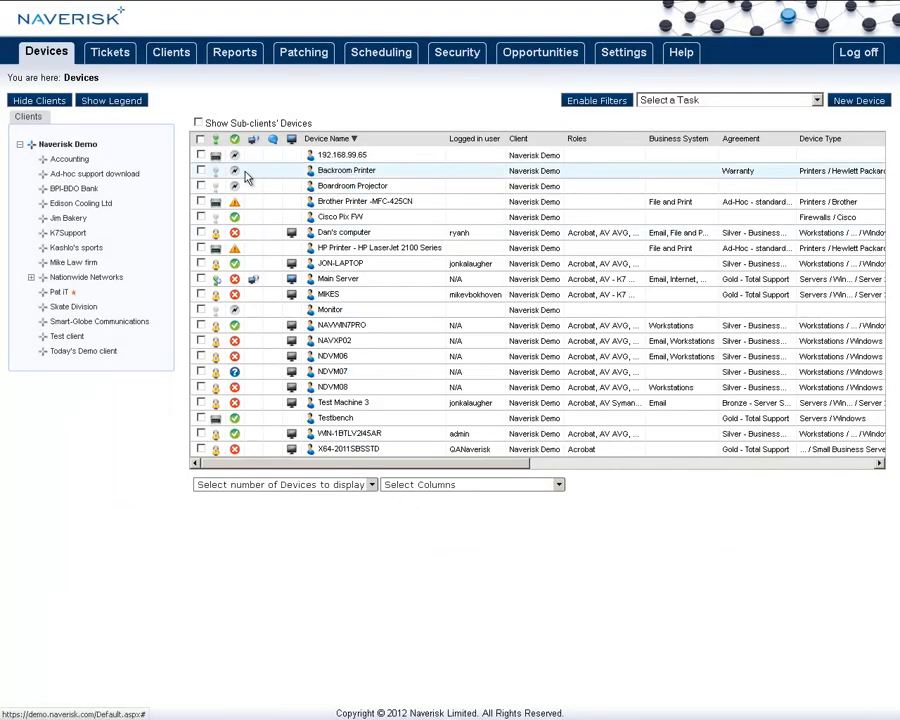
mouse_move(325, 185)
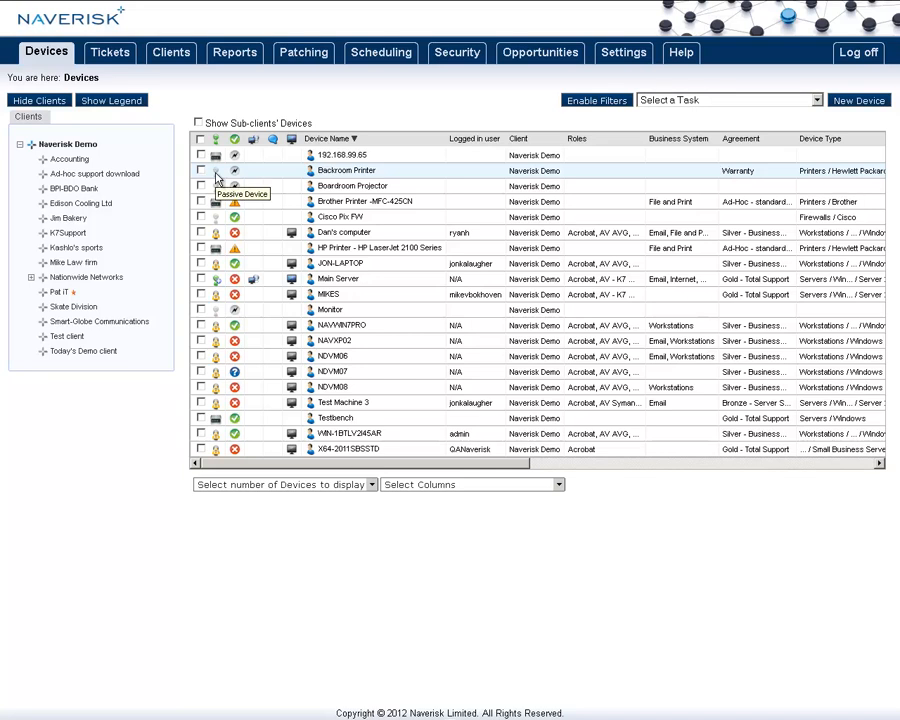
mouse_move(193, 601)
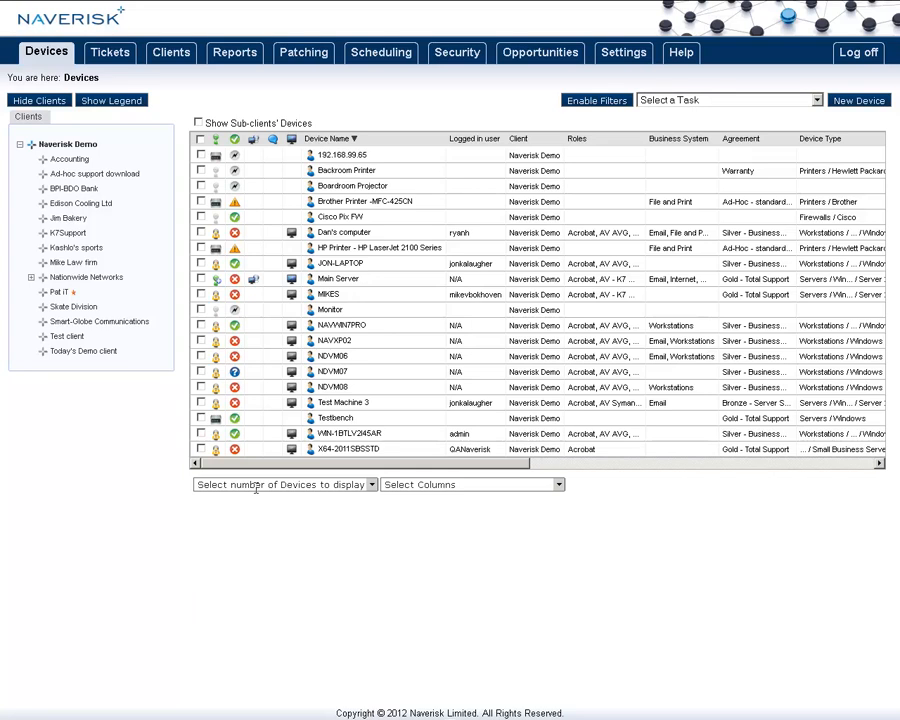
- Browse Main Server's Attributes, Tickets, Monitoring, Audit and Change tabs
left_click(338, 278)
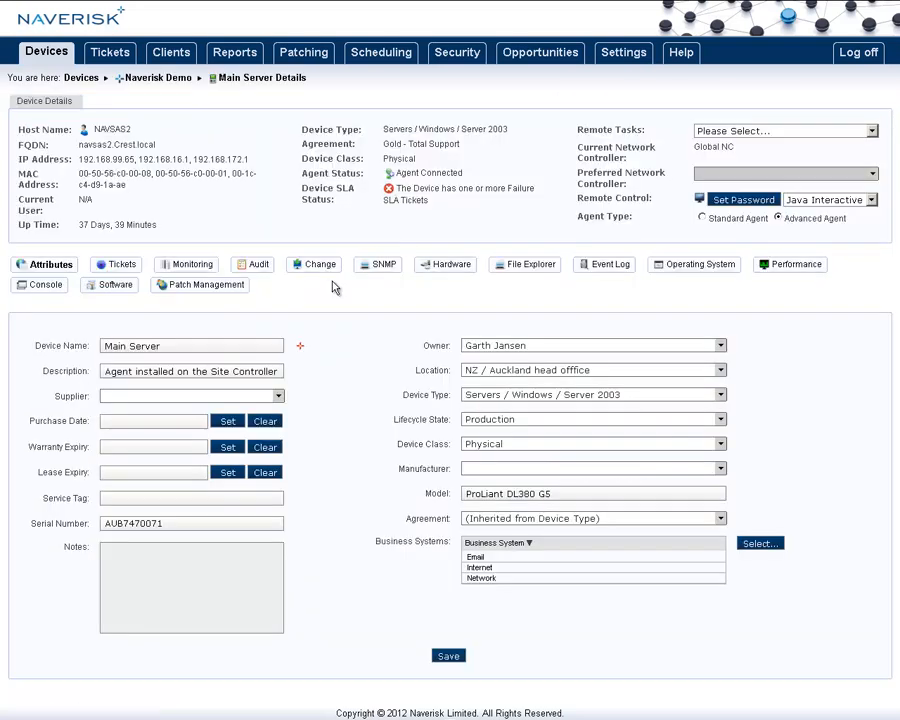
mouse_move(122, 264)
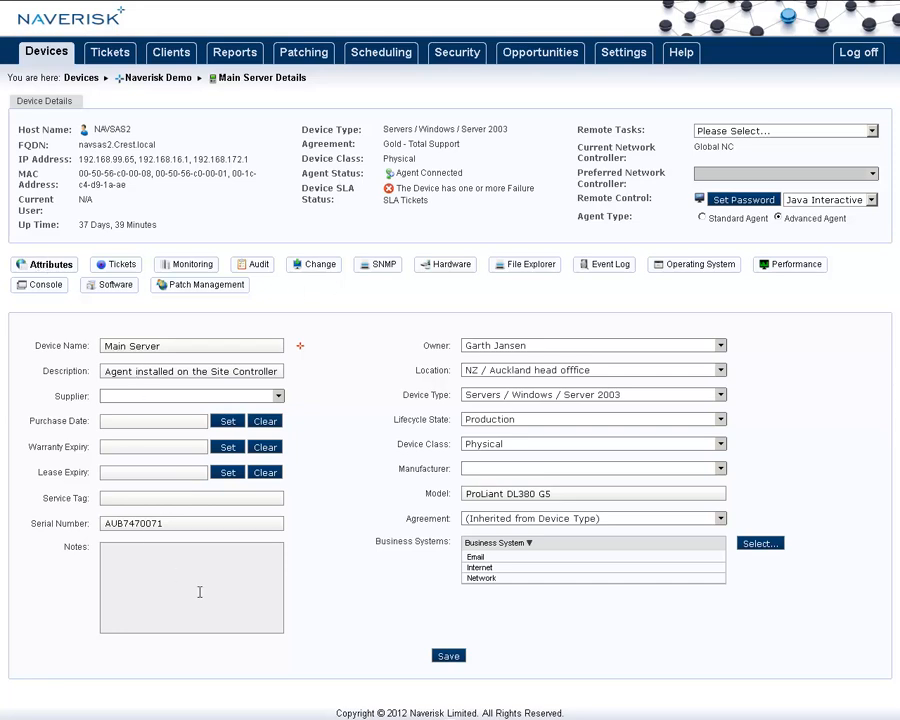
left_click(117, 264)
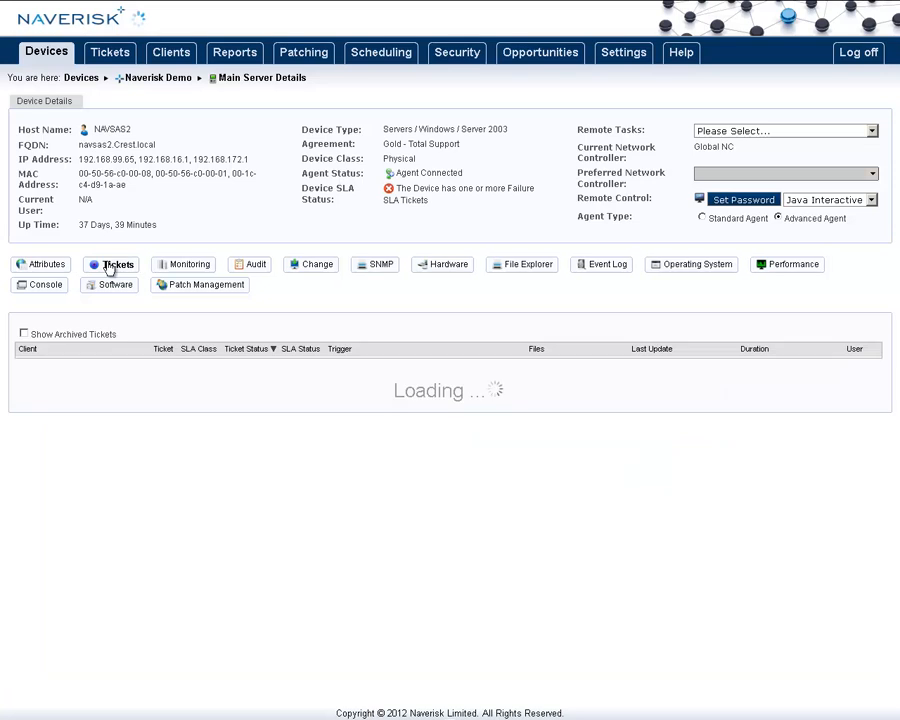
left_click(118, 264)
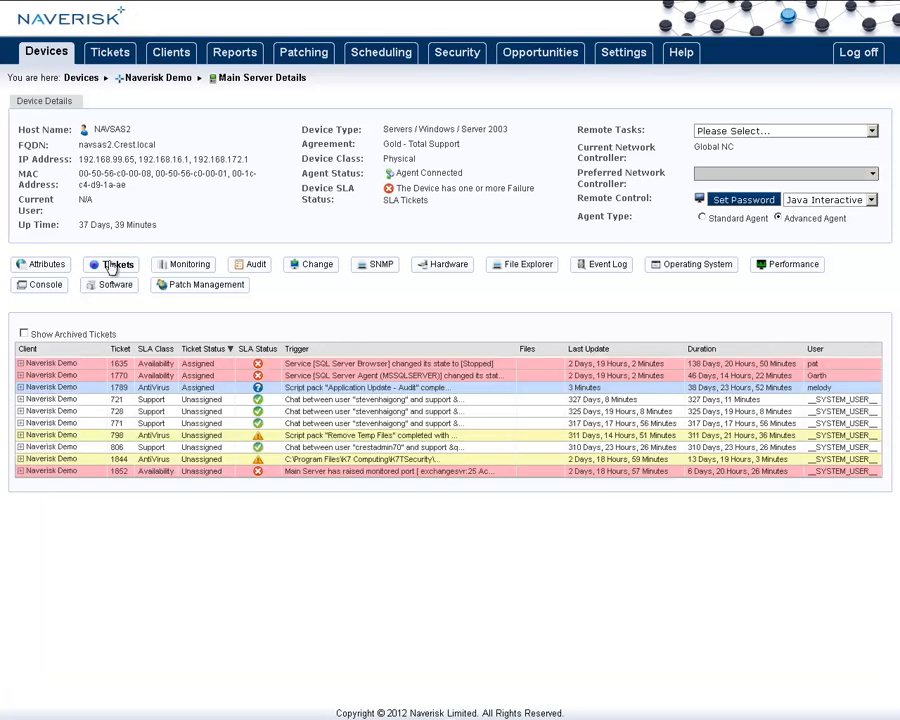
left_click(190, 264)
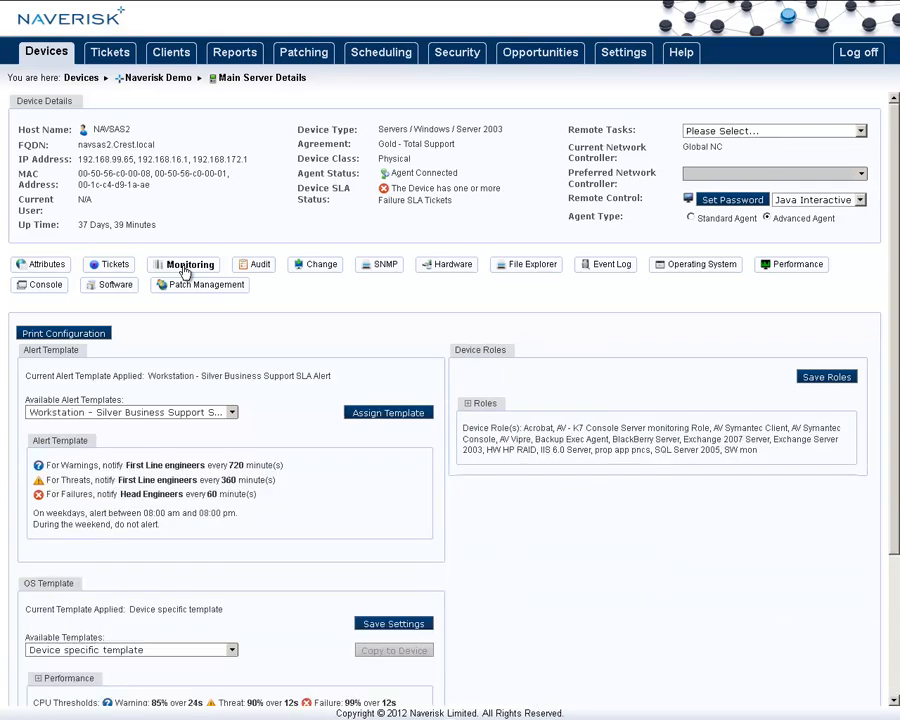
mouse_move(252, 268)
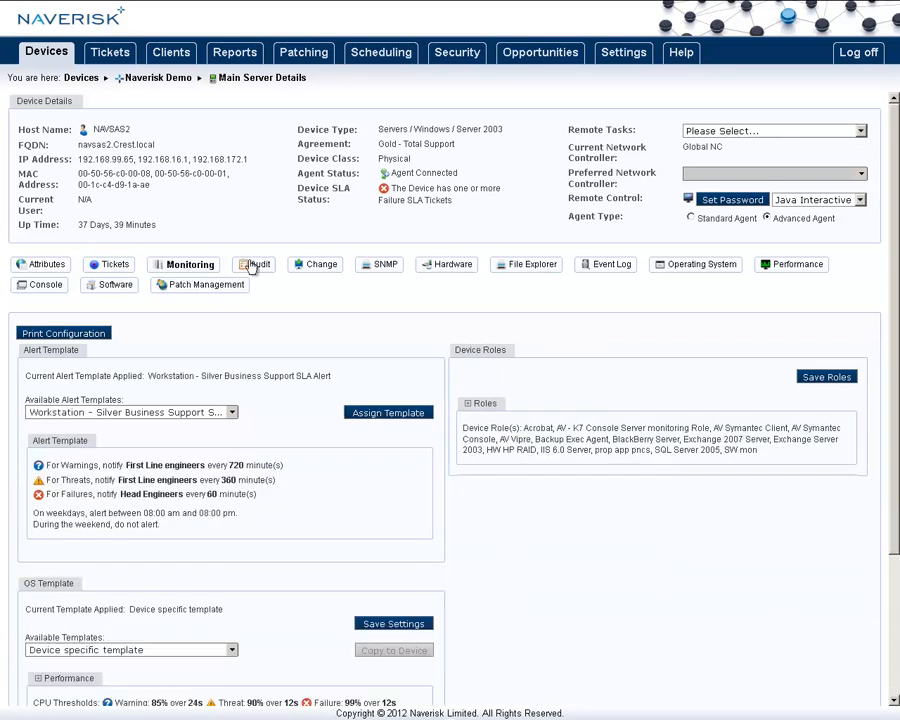
left_click(254, 264)
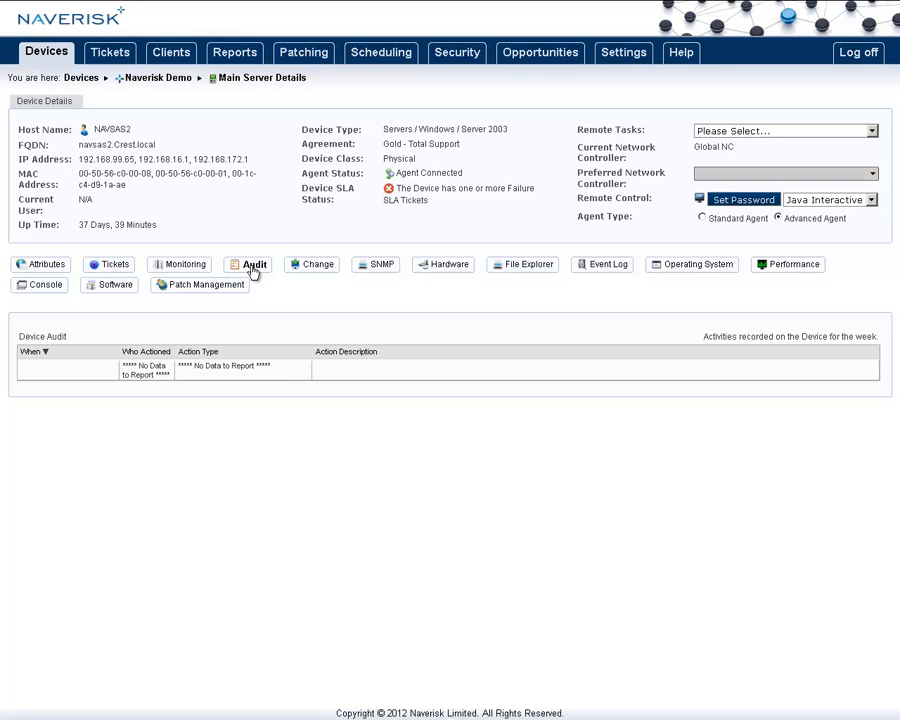
mouse_move(322, 271)
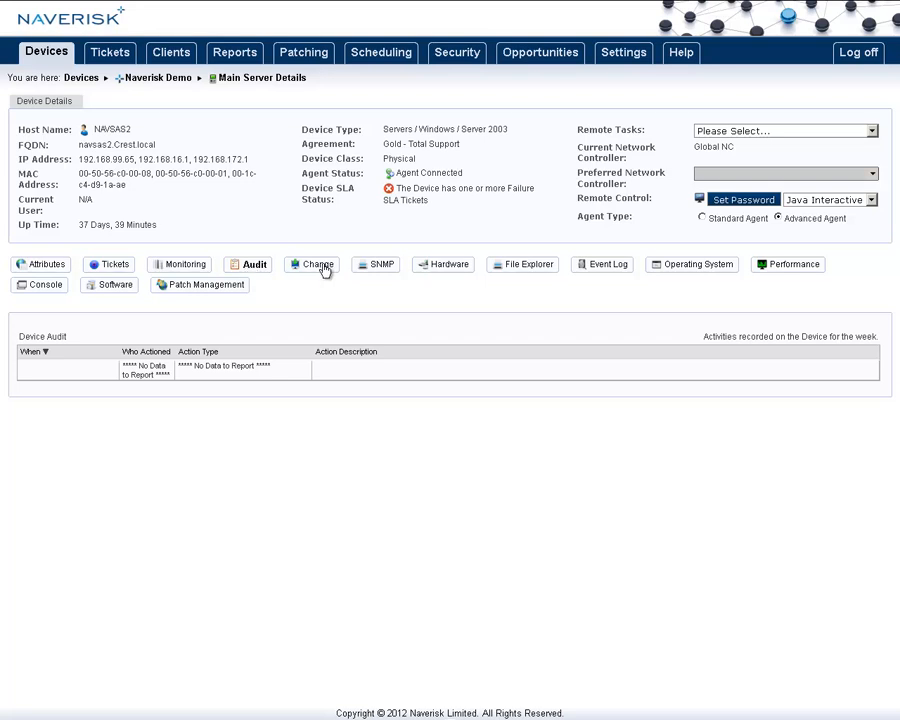
left_click(315, 264)
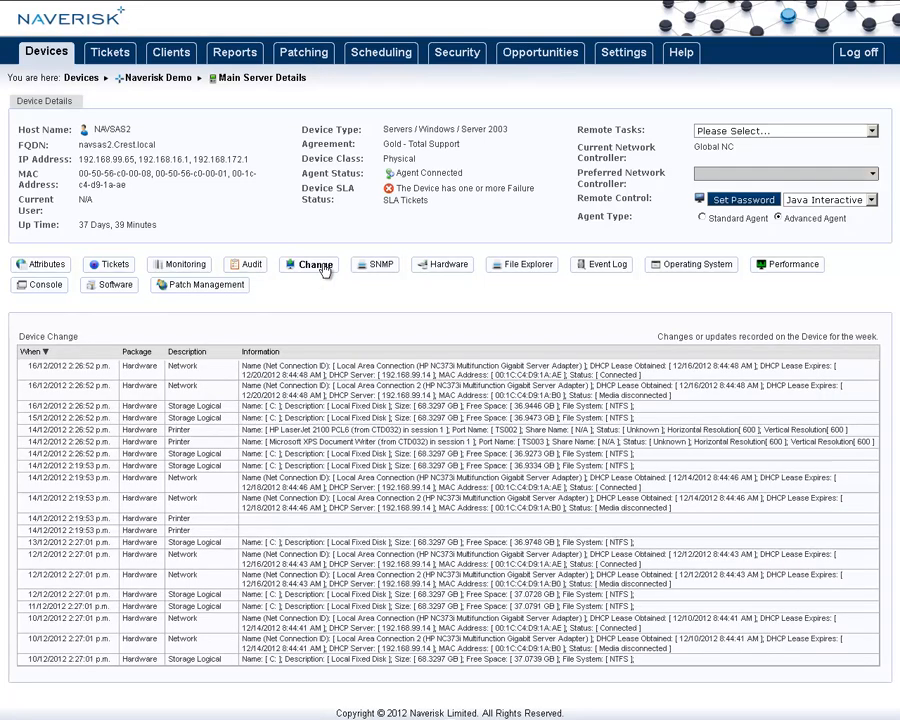
- Go through Main Server's SNMP, Hardware, File Explorer, Event Log, Operating System and Performance tabs, ticking services
left_click(375, 264)
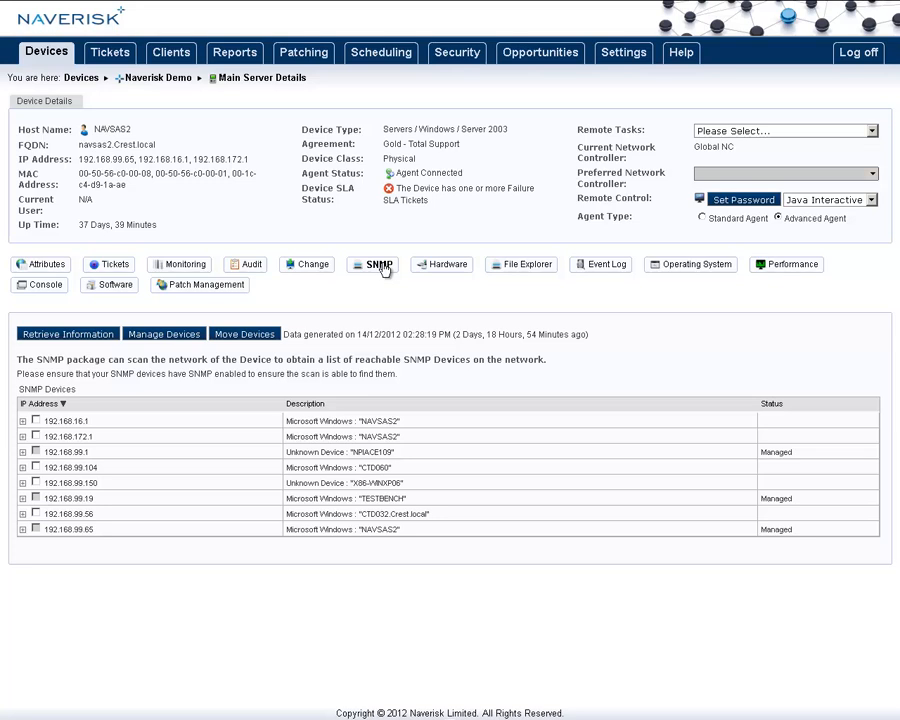
left_click(441, 264)
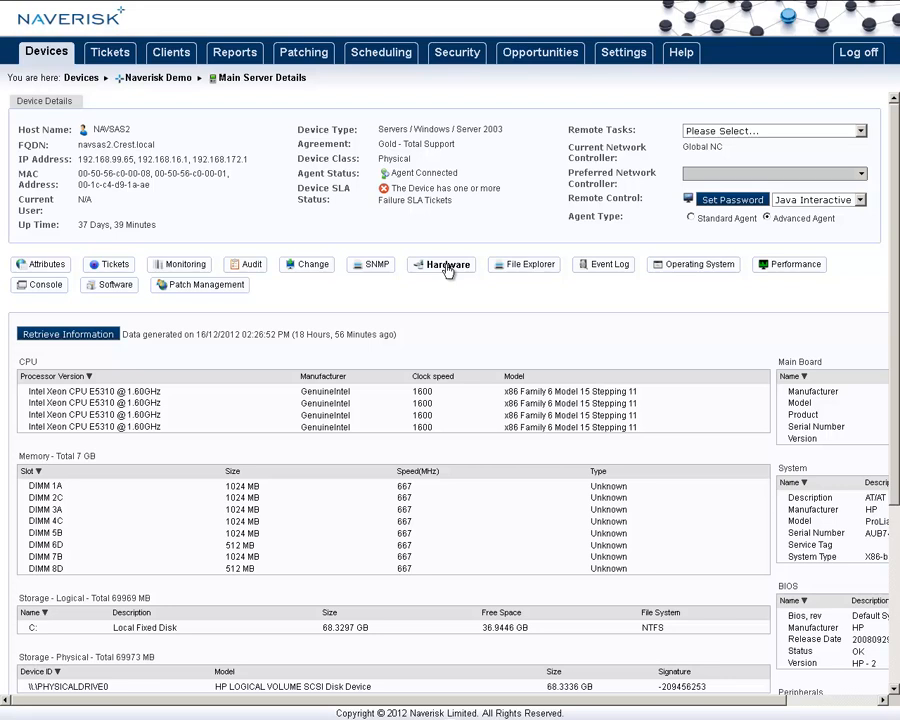
mouse_move(531, 258)
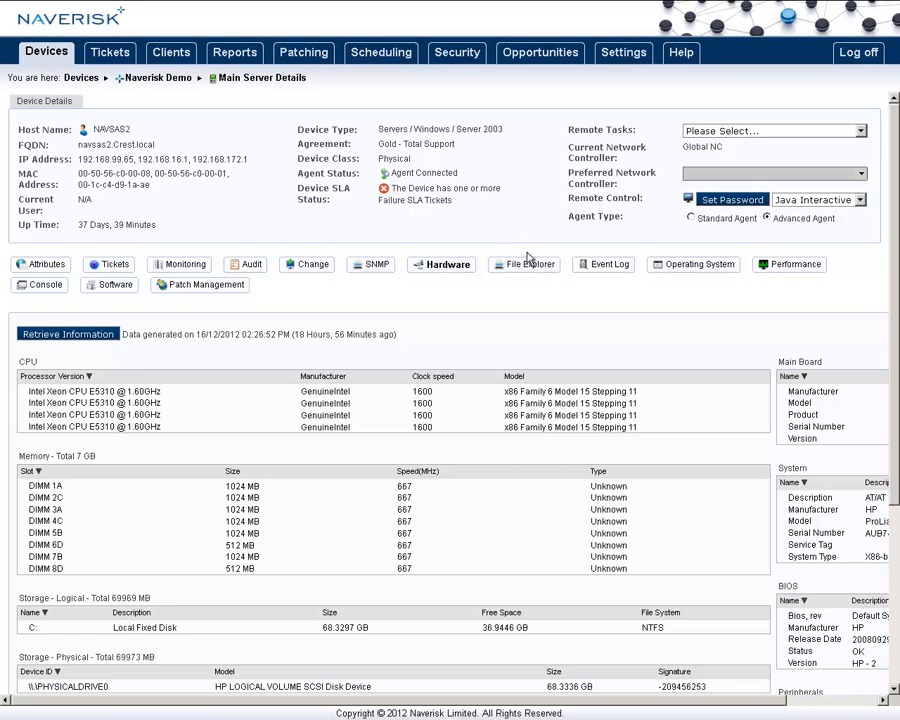
left_click(522, 264)
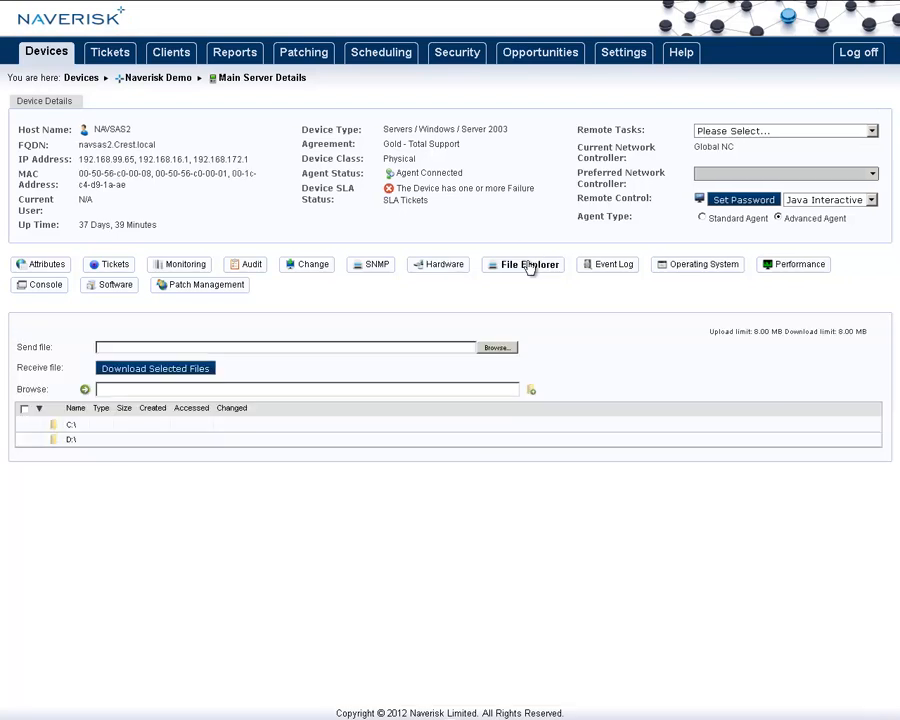
left_click(607, 264)
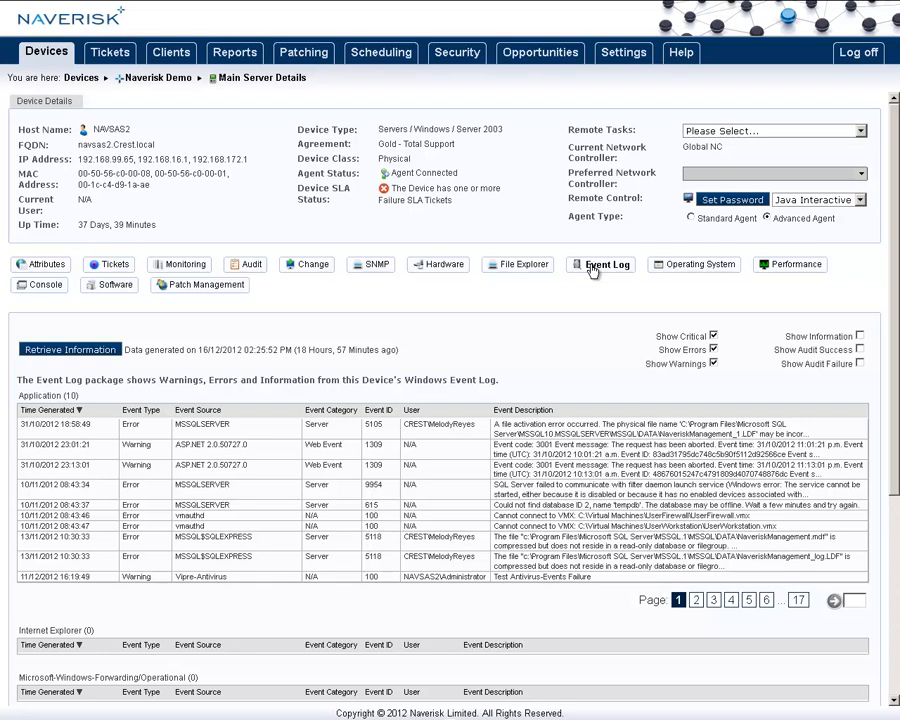
left_click(699, 264)
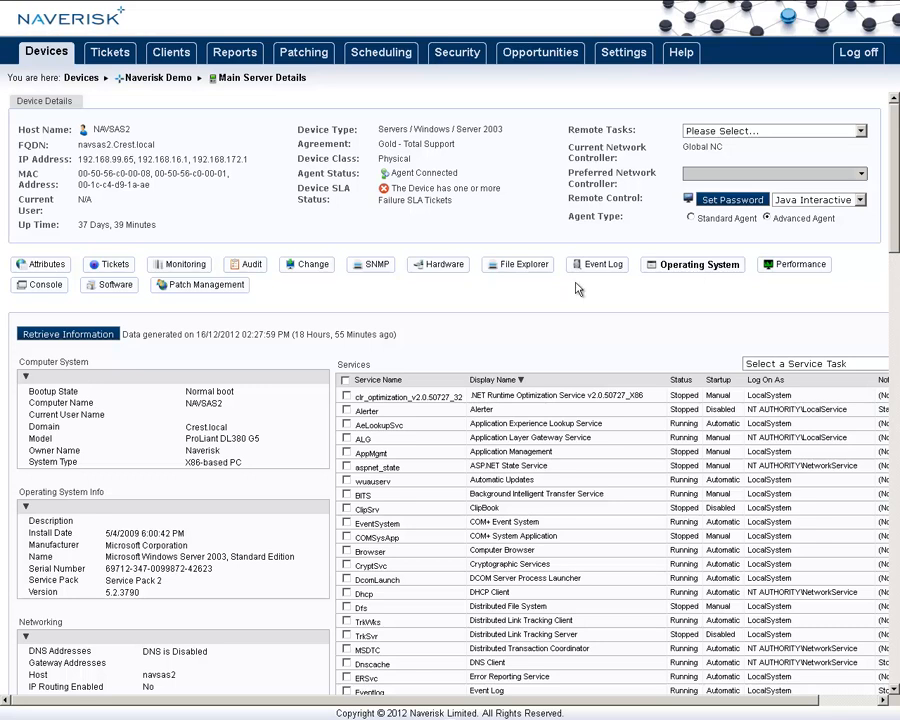
left_click(346, 397)
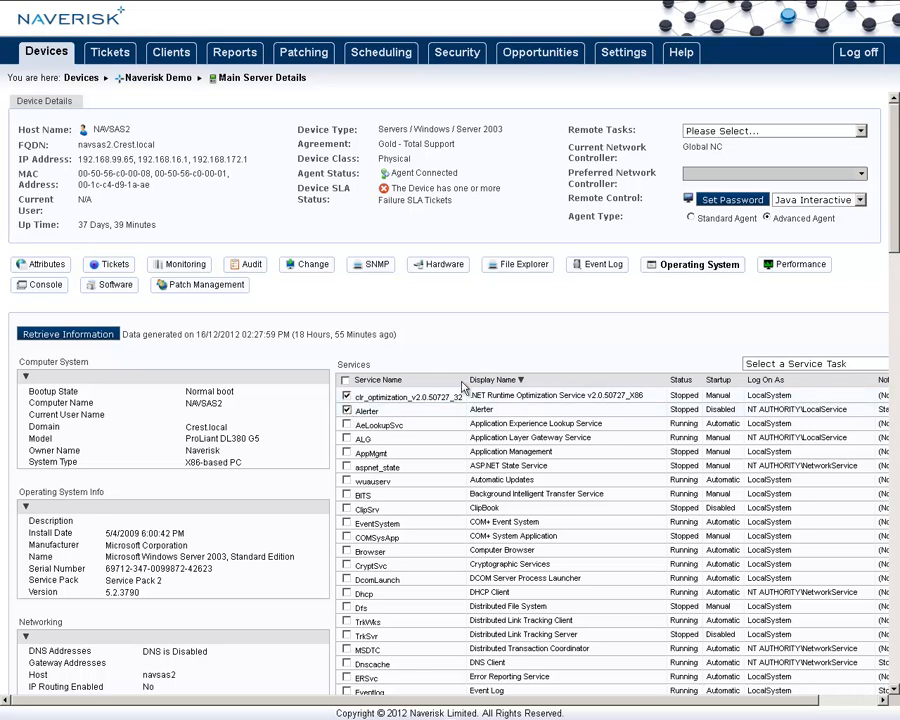
left_click(793, 264)
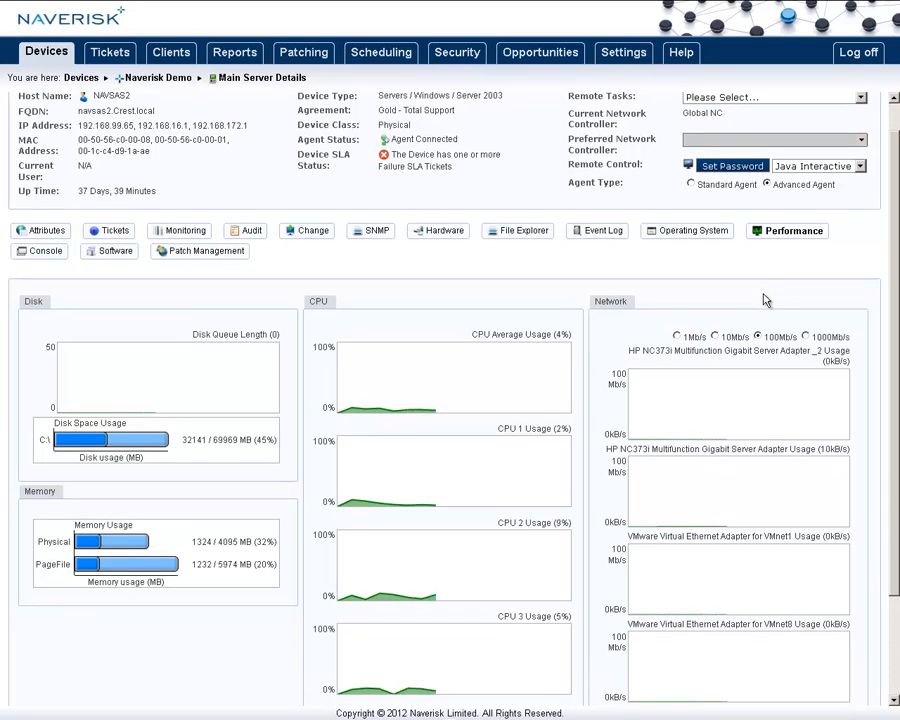
- View Main Server's Console, Software and Patch Management tabs, scrolling the missing updates
left_click(47, 251)
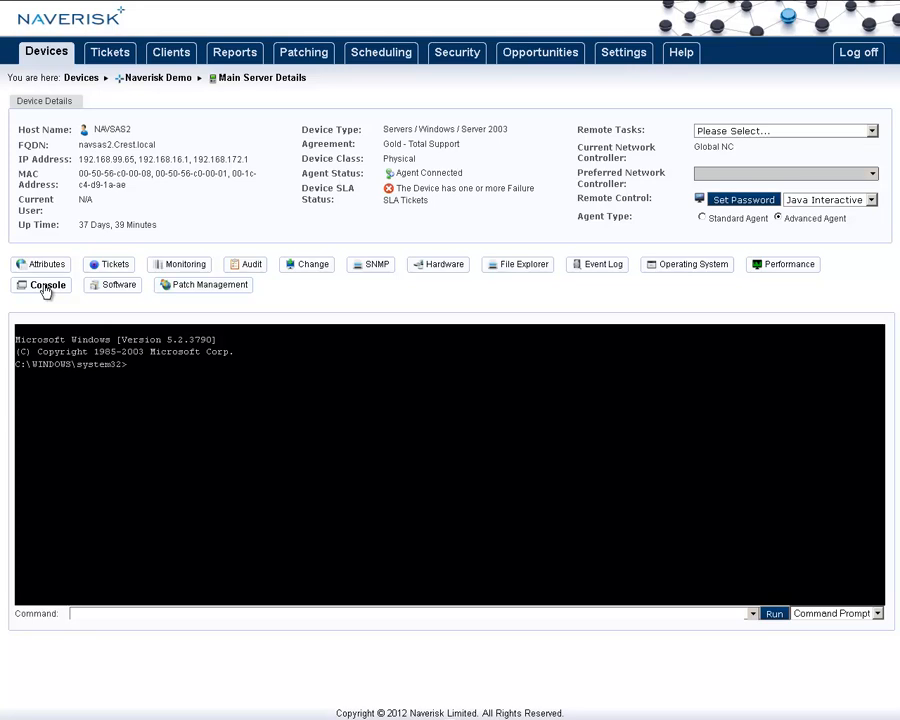
mouse_move(880, 603)
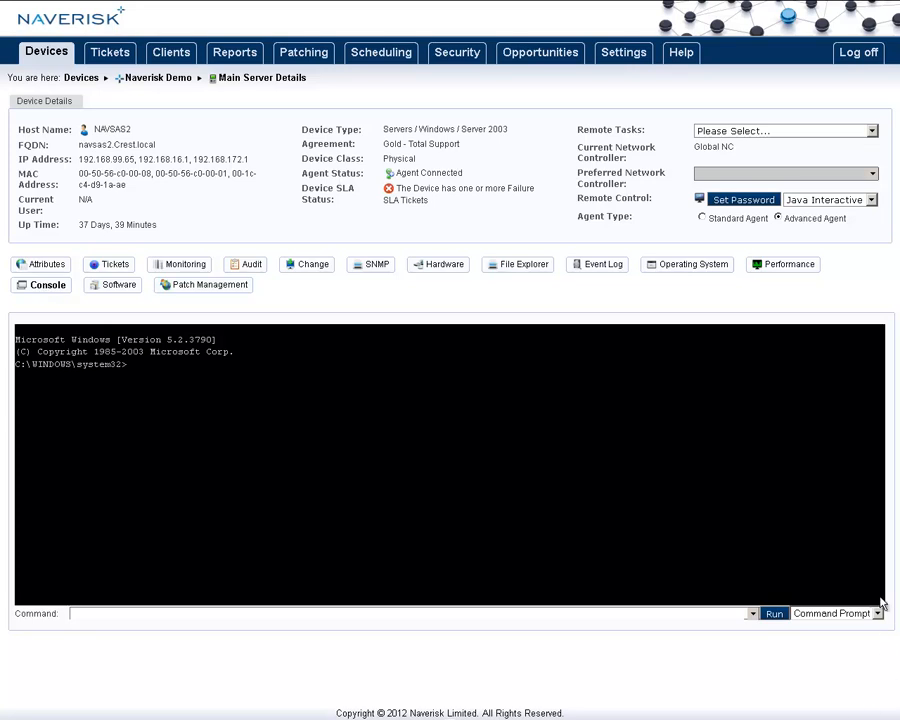
left_click(118, 285)
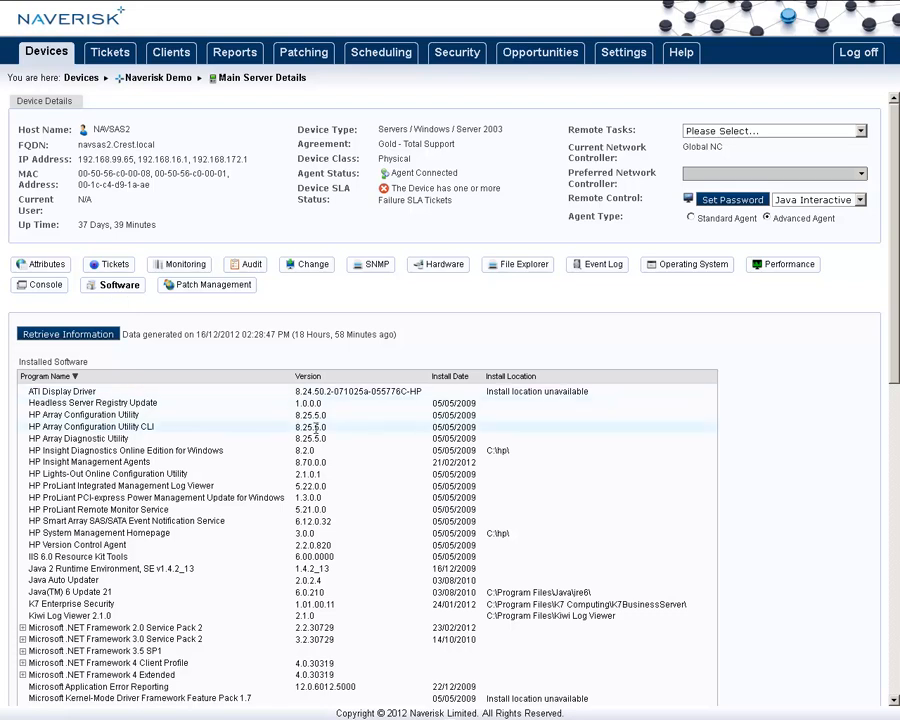
left_click(212, 285)
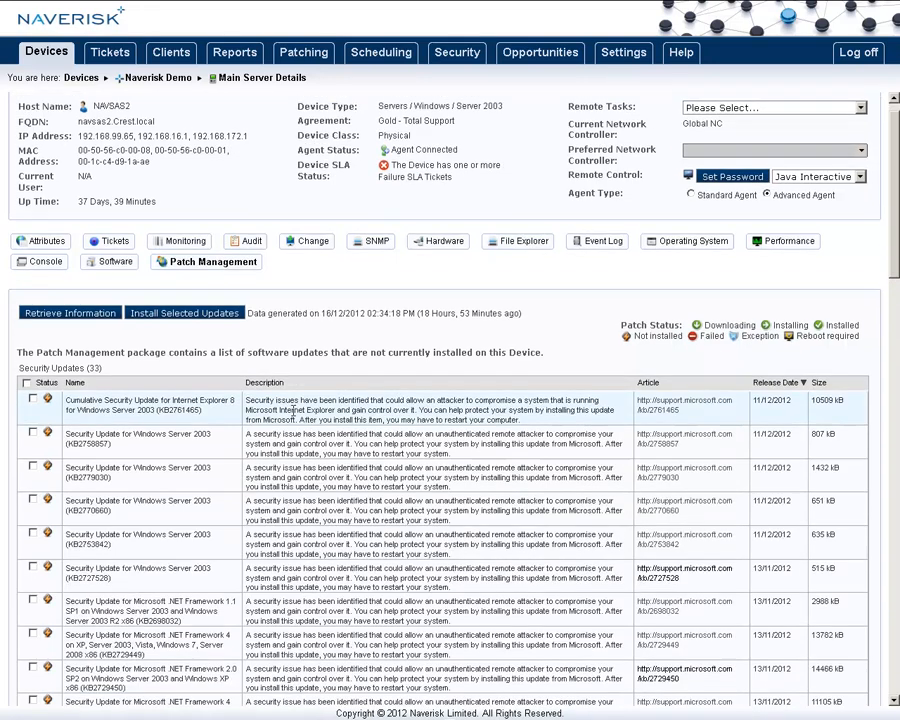
scroll("down", 3)
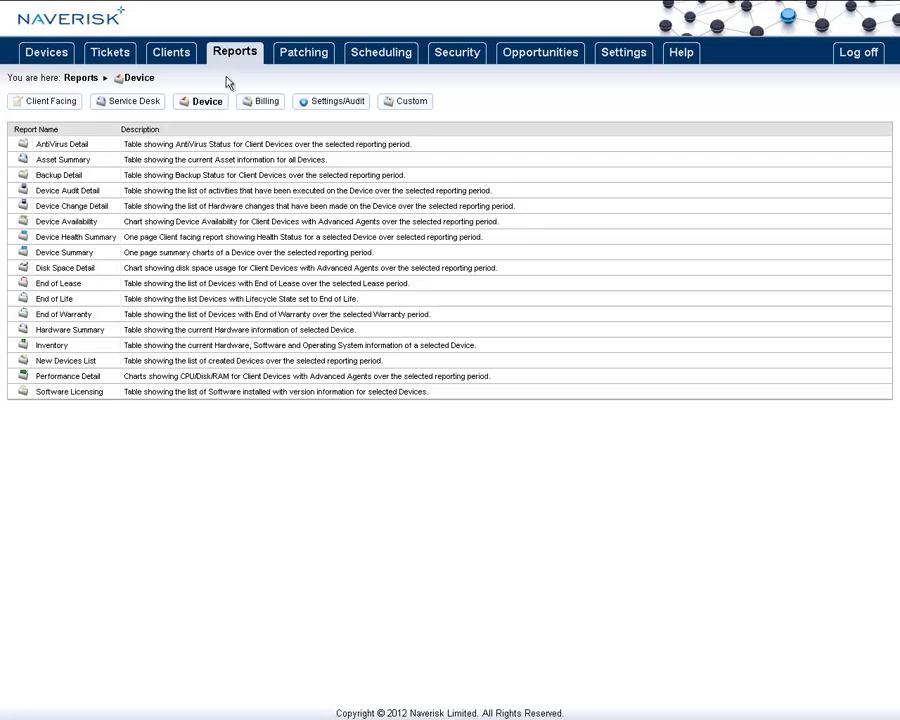
mouse_move(30, 152)
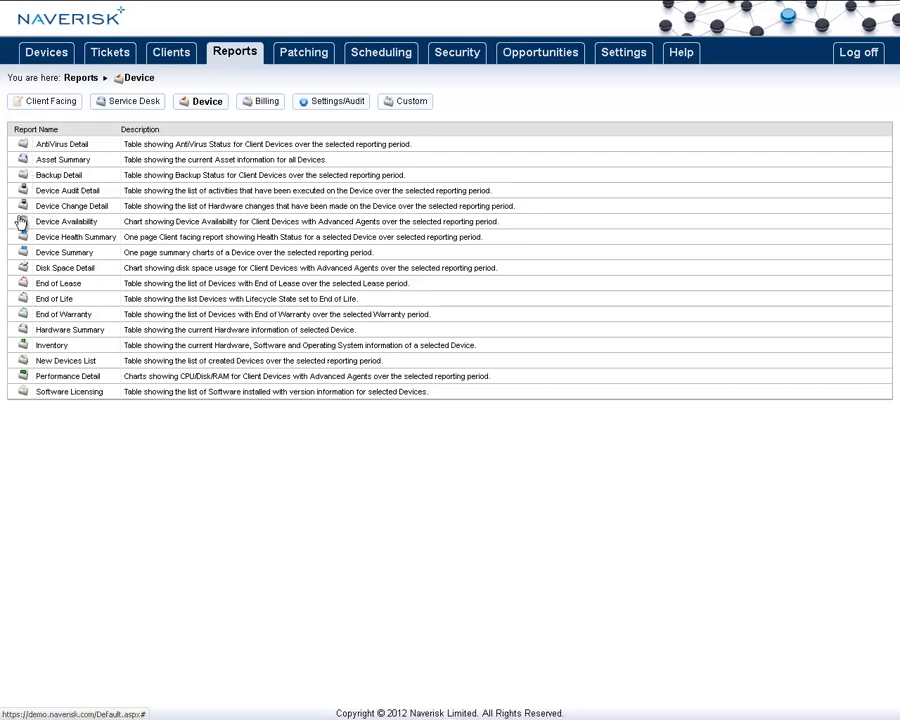
mouse_move(25, 273)
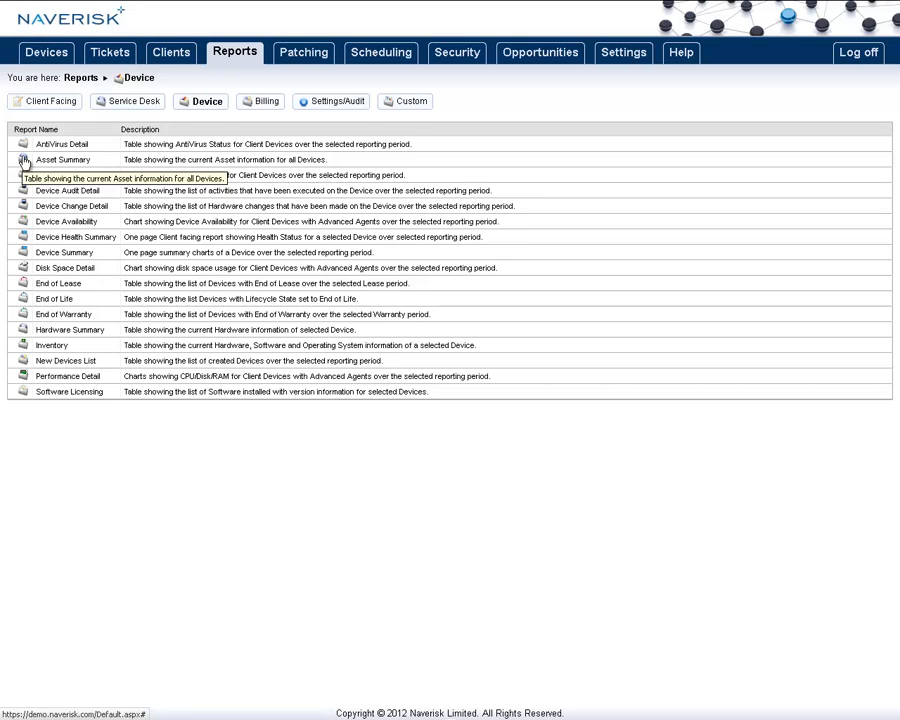
mouse_move(262, 82)
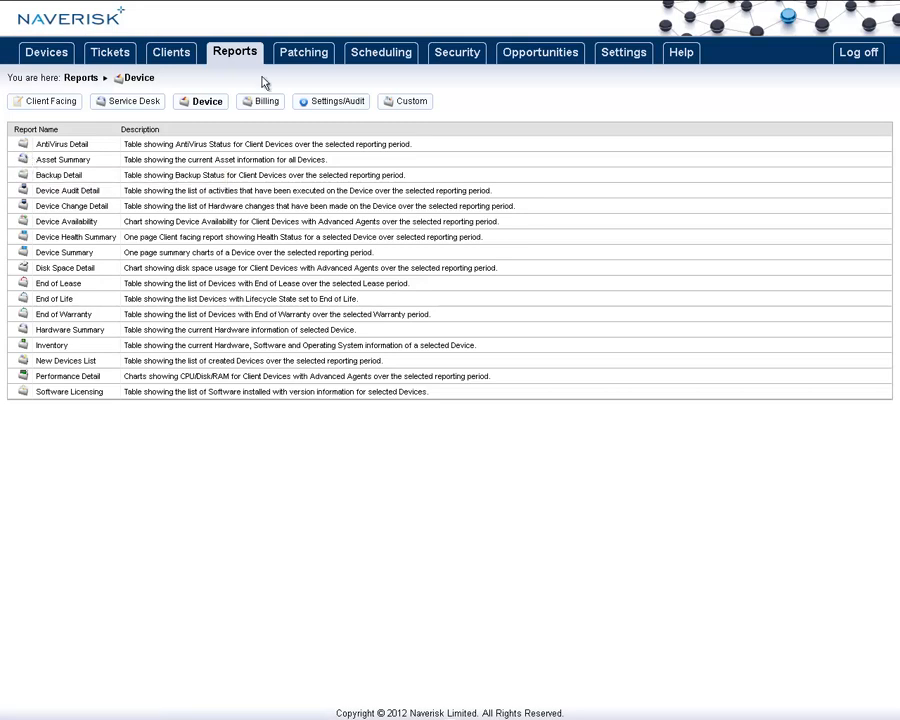